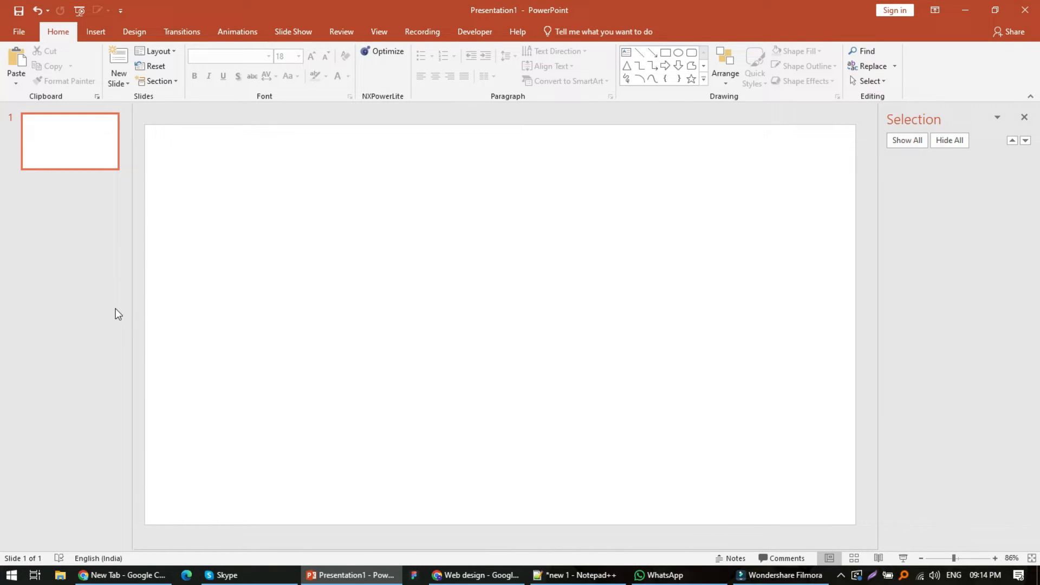
mouse_move(523, 281)
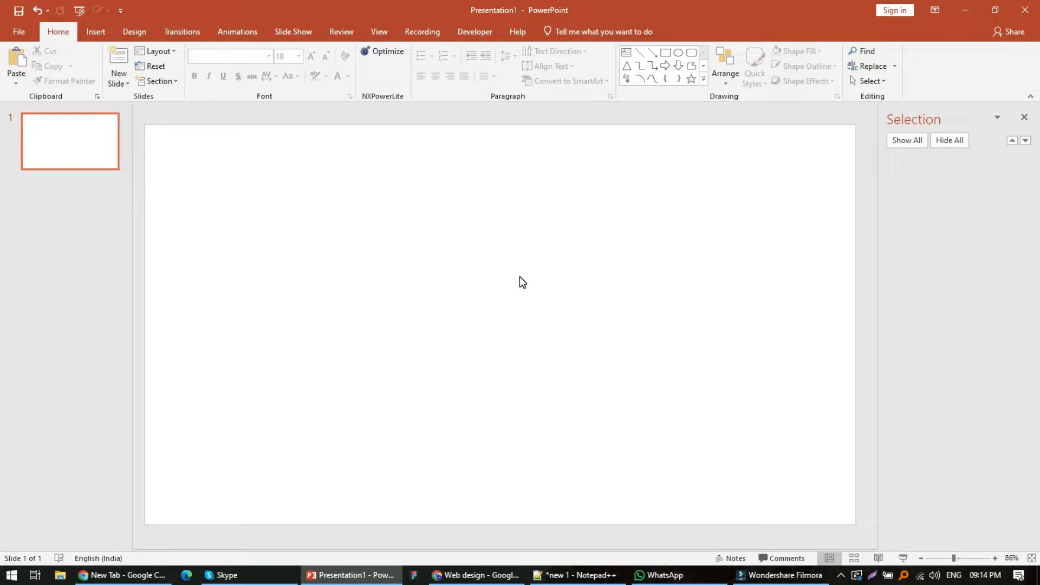
mouse_move(542, 283)
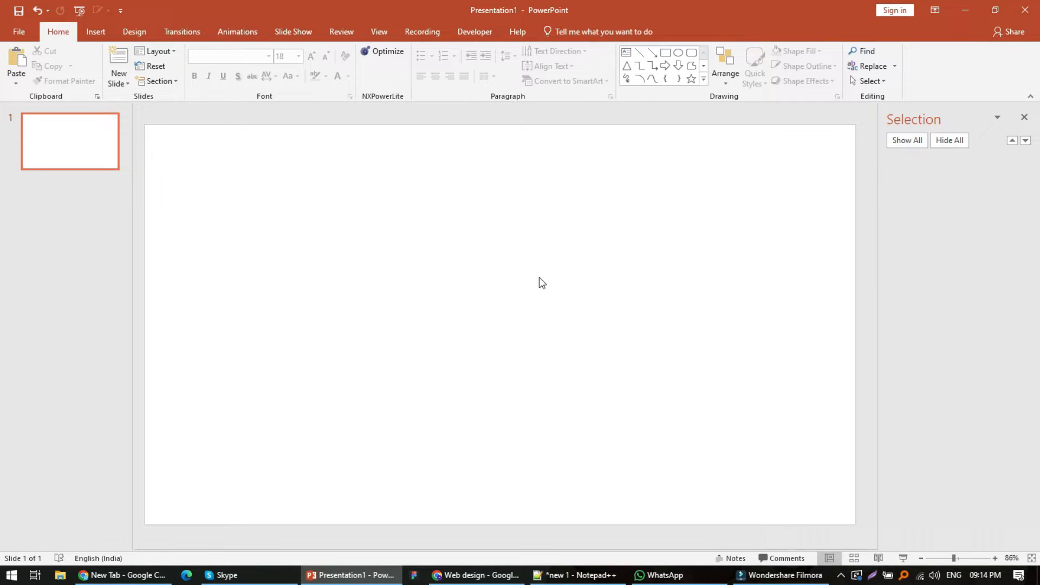
mouse_move(516, 287)
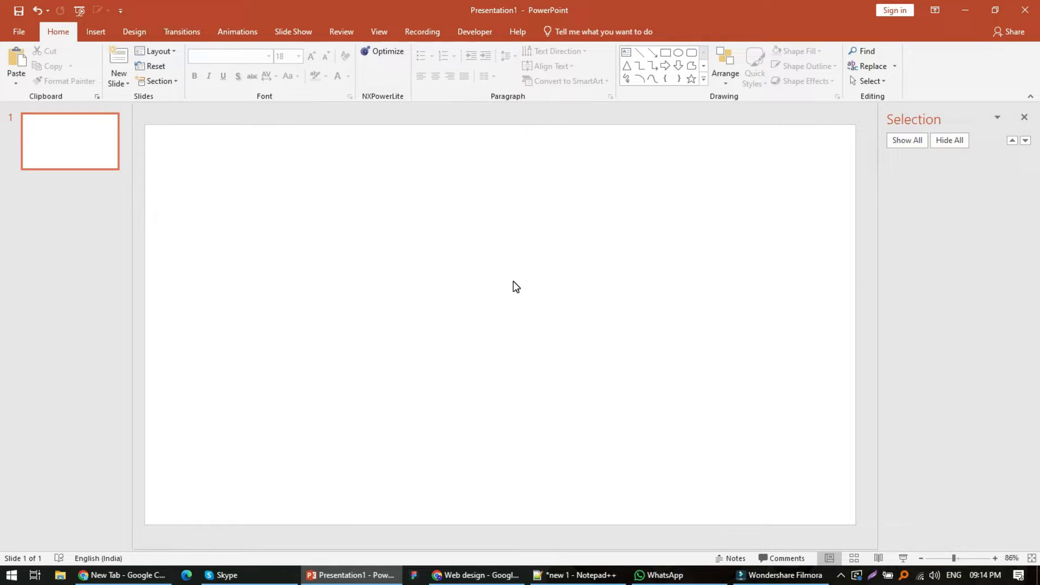
mouse_move(319, 222)
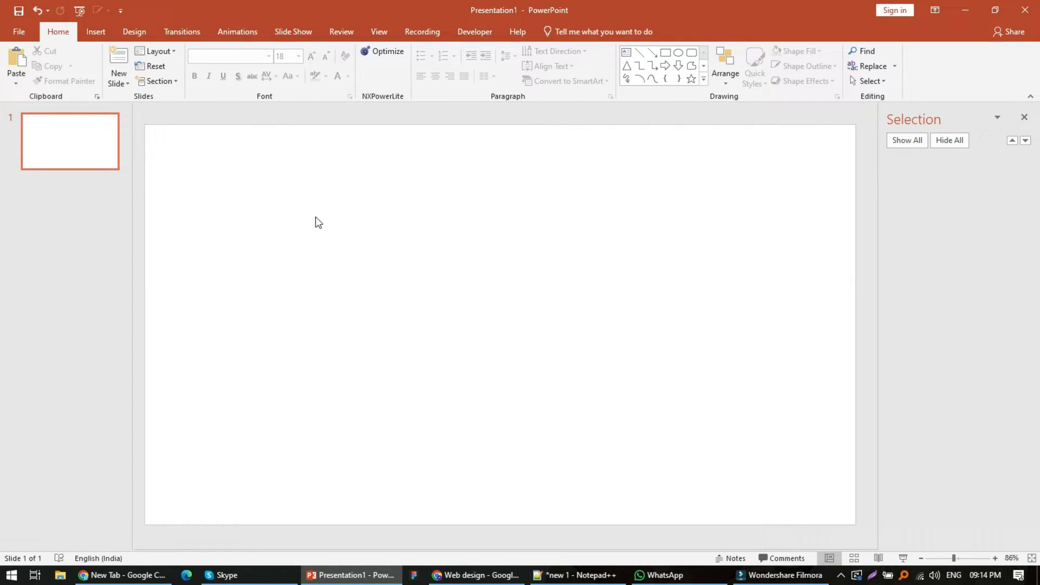
mouse_move(289, 222)
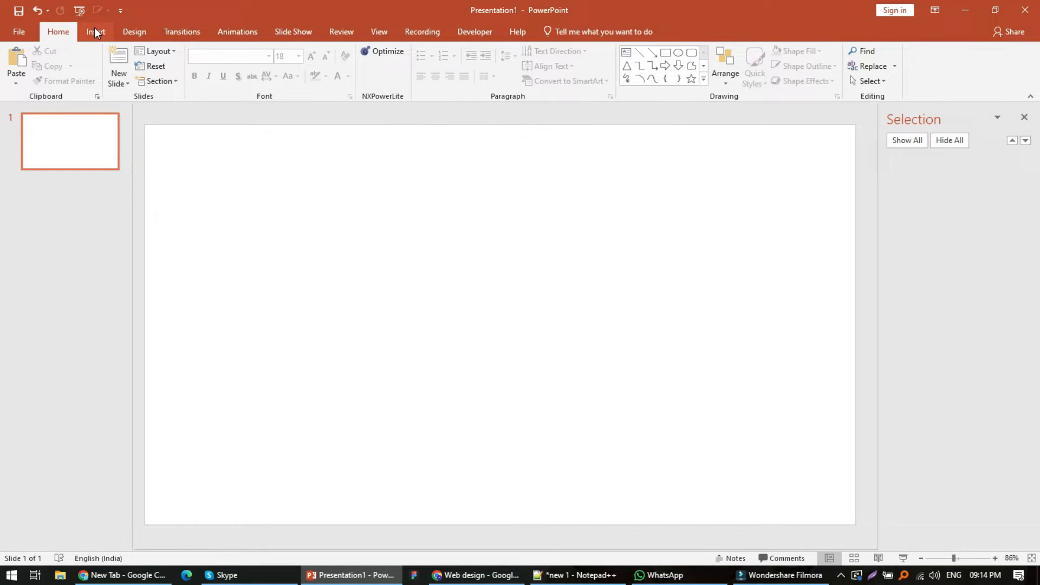
Draw five stacked rounded rectangles and colour them blue, black, orange, gray and green.
left_click(95, 32)
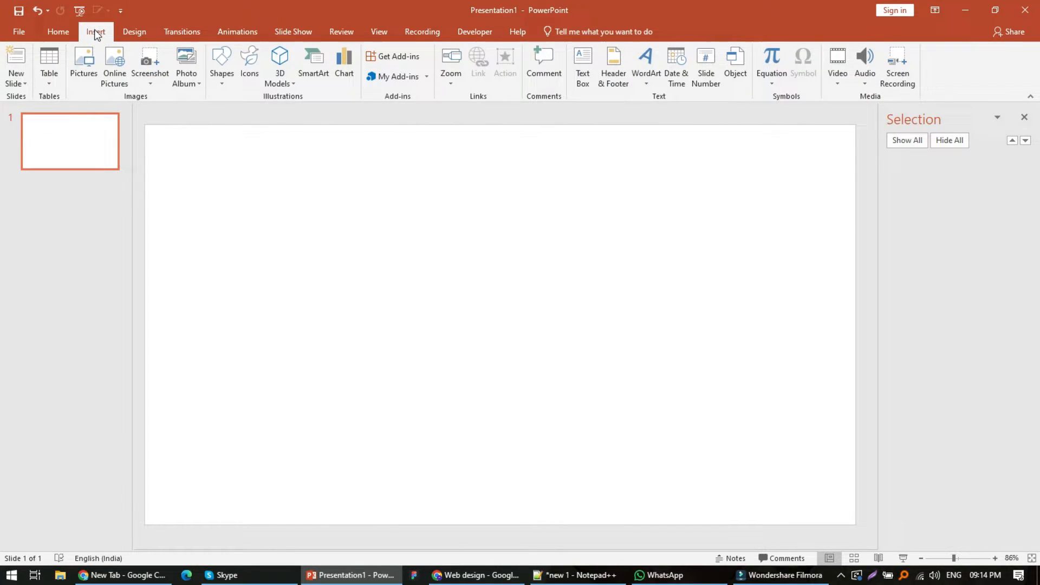
left_click(222, 67)
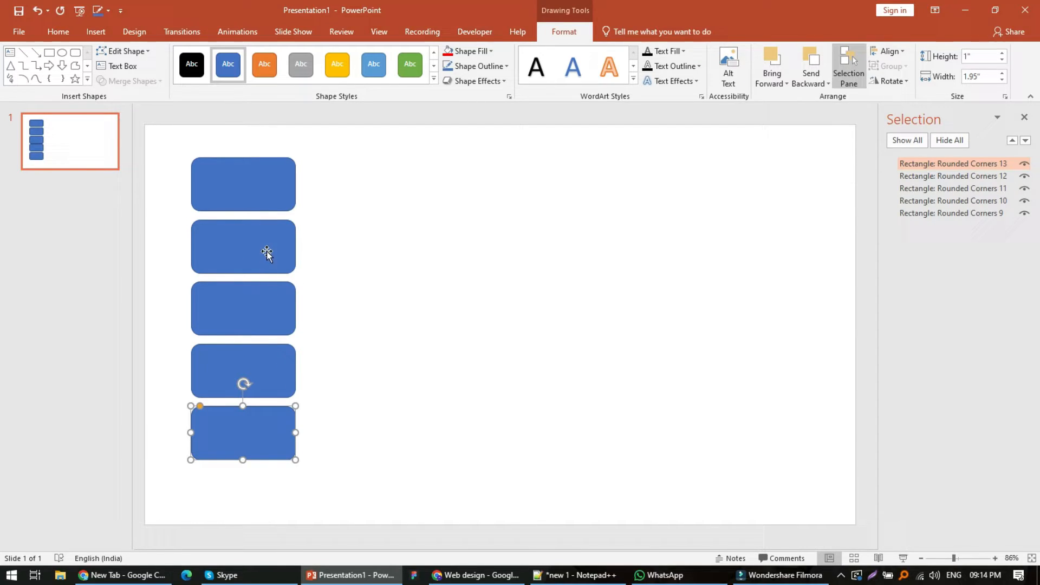
left_click(264, 65)
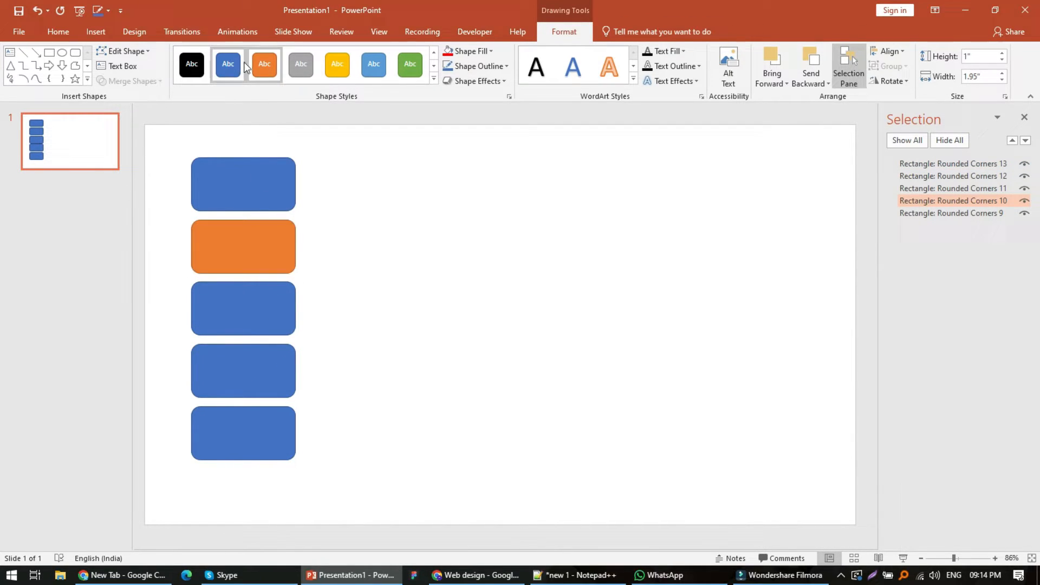
left_click(191, 64)
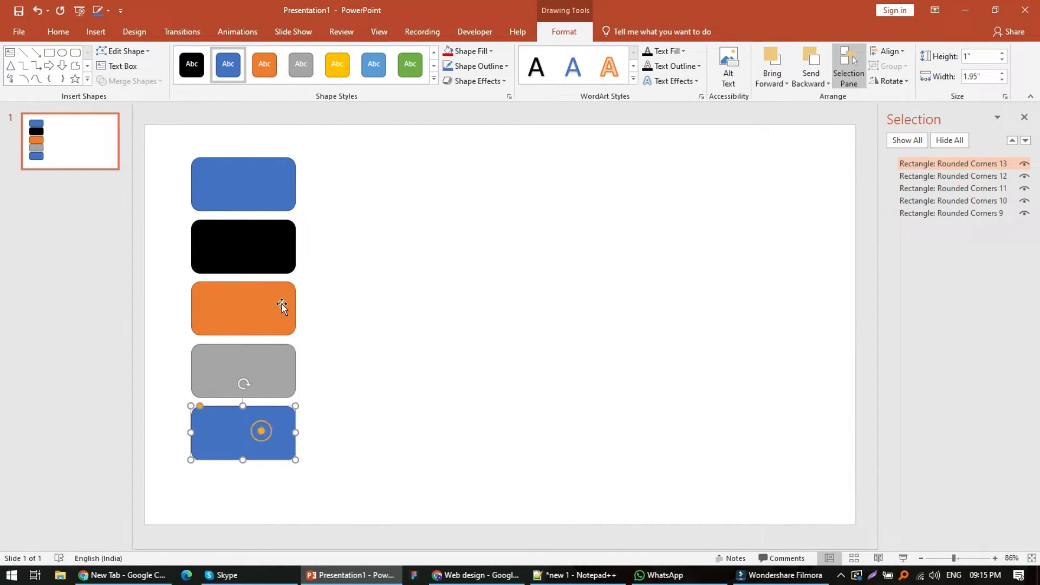
left_click(373, 64)
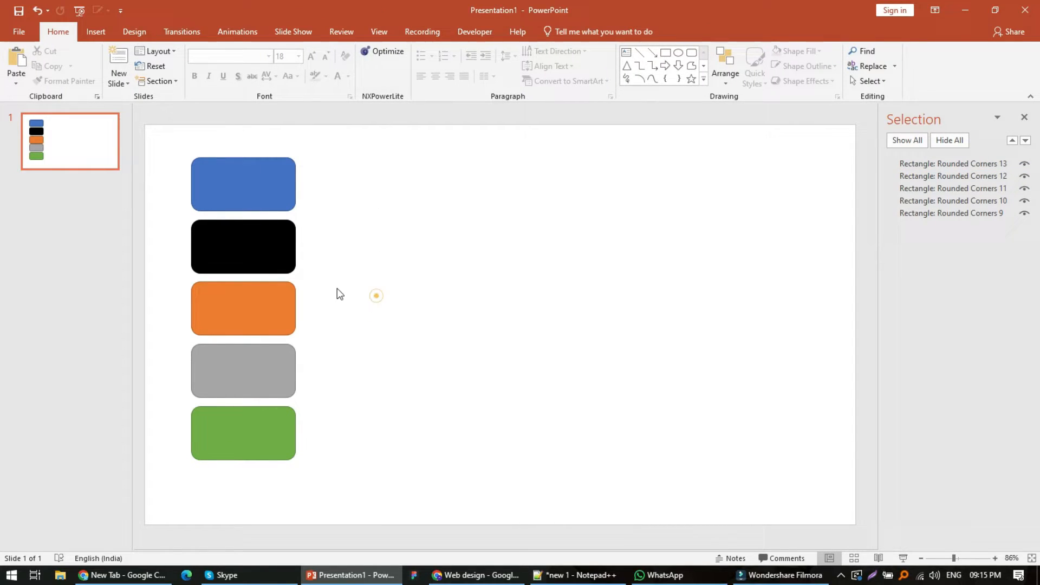
left_click(97, 31)
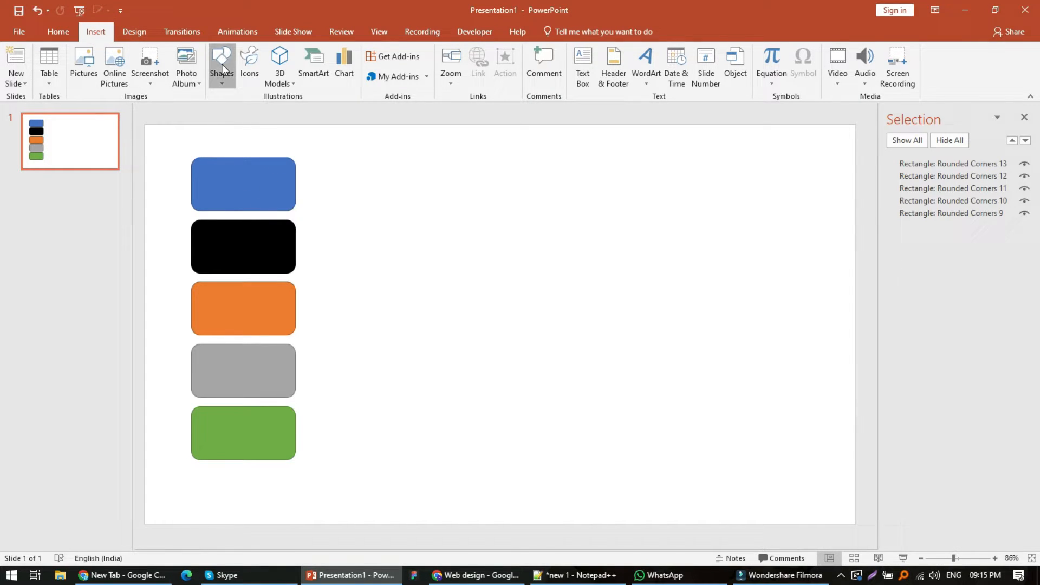
Draw a large diamond in the slide centre and rename it targetShape in the Selection Pane.
left_click(221, 63)
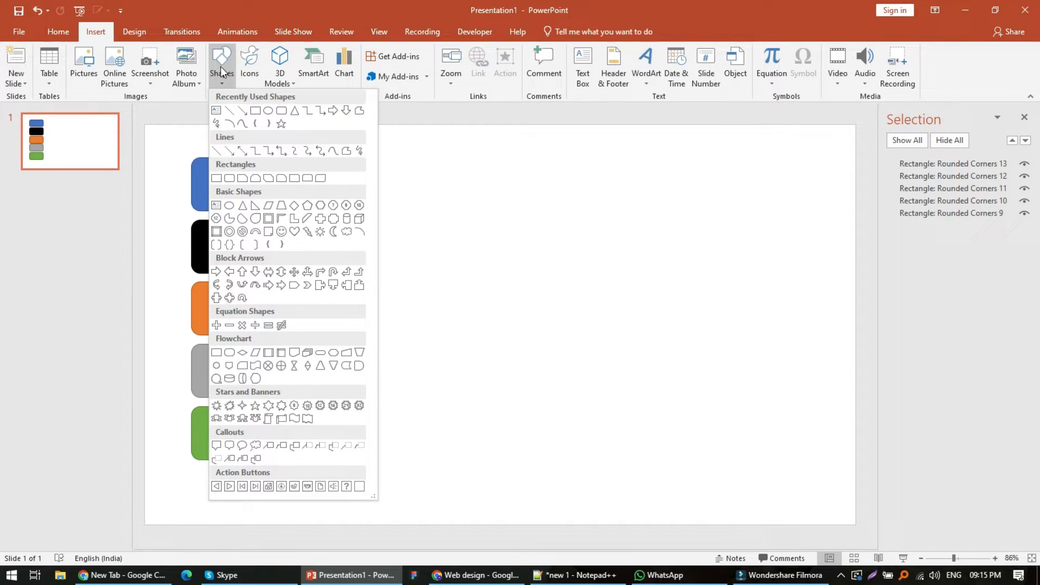
mouse_move(281, 110)
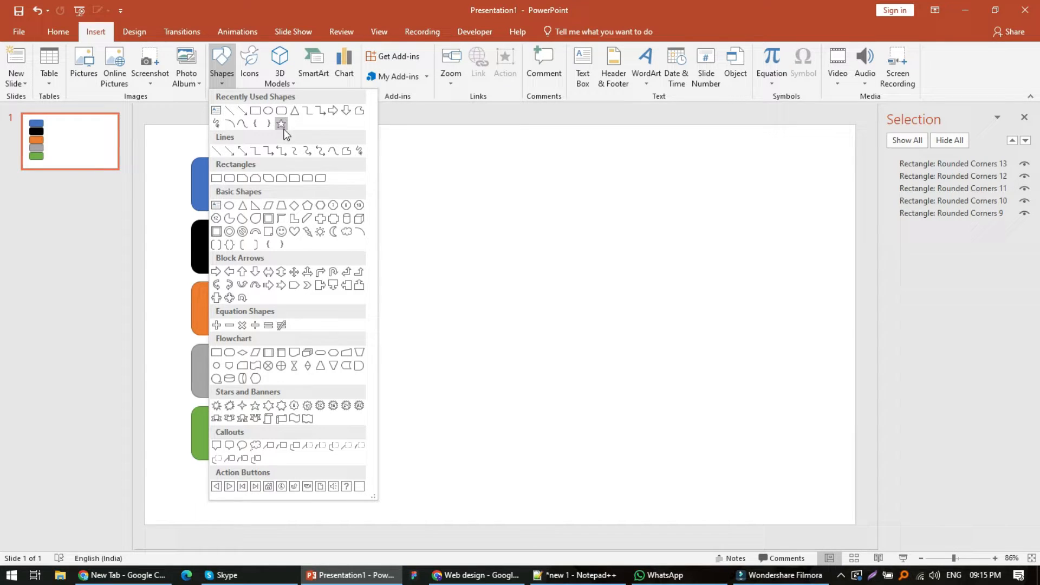
left_click(242, 205)
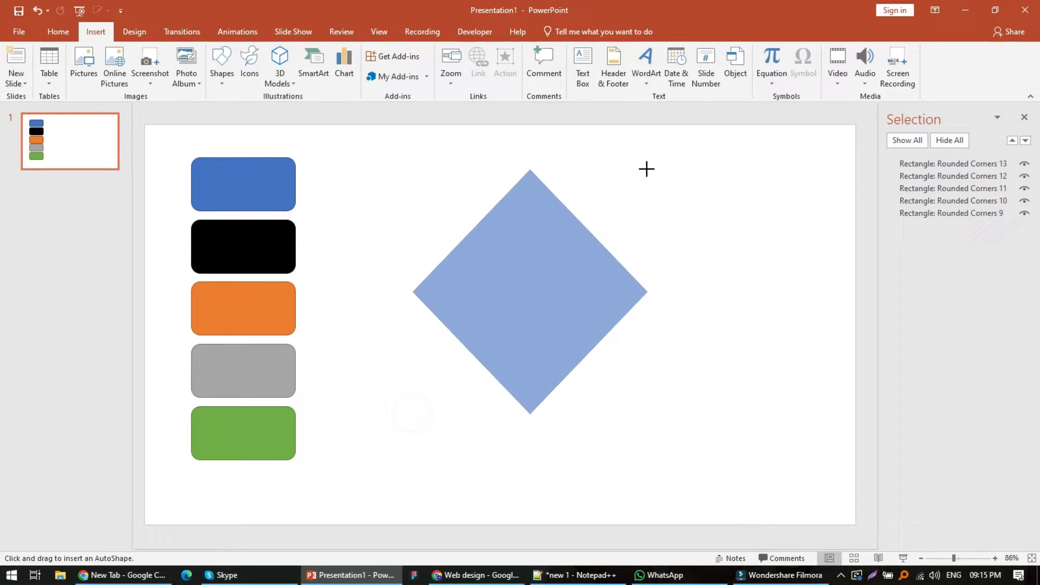
left_click(529, 305)
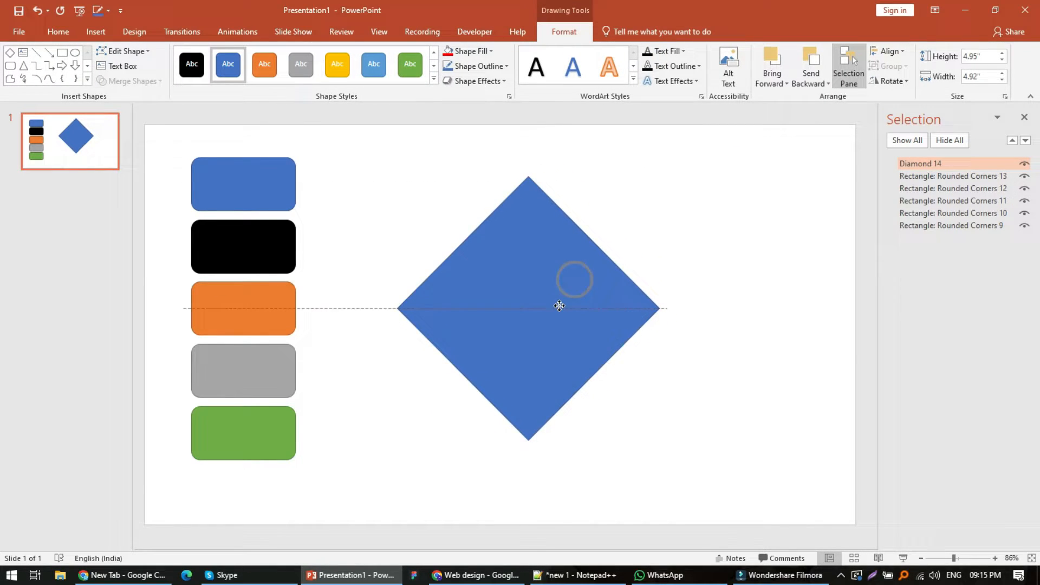
left_click(559, 306)
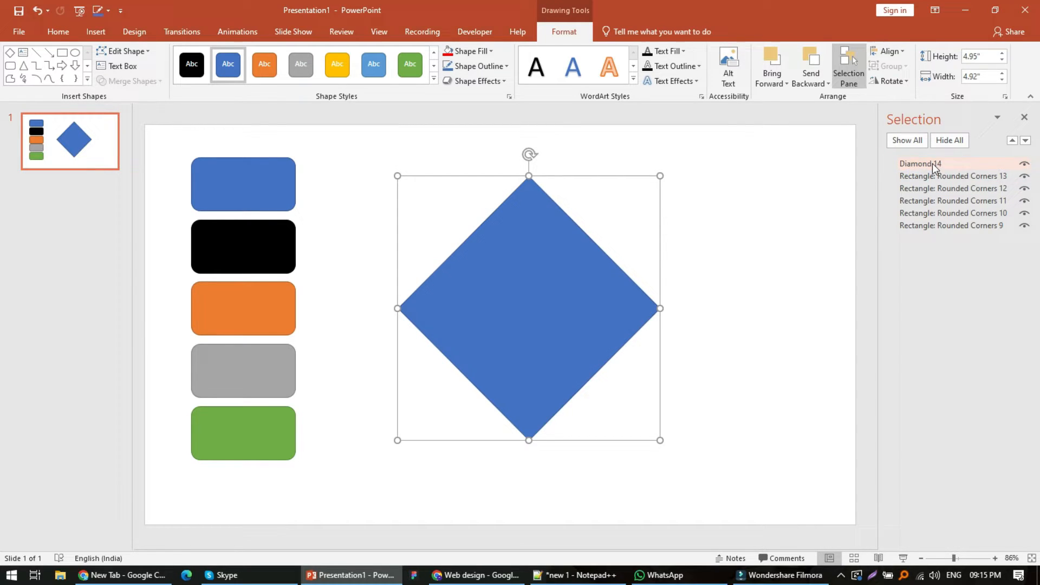
double_click(920, 164)
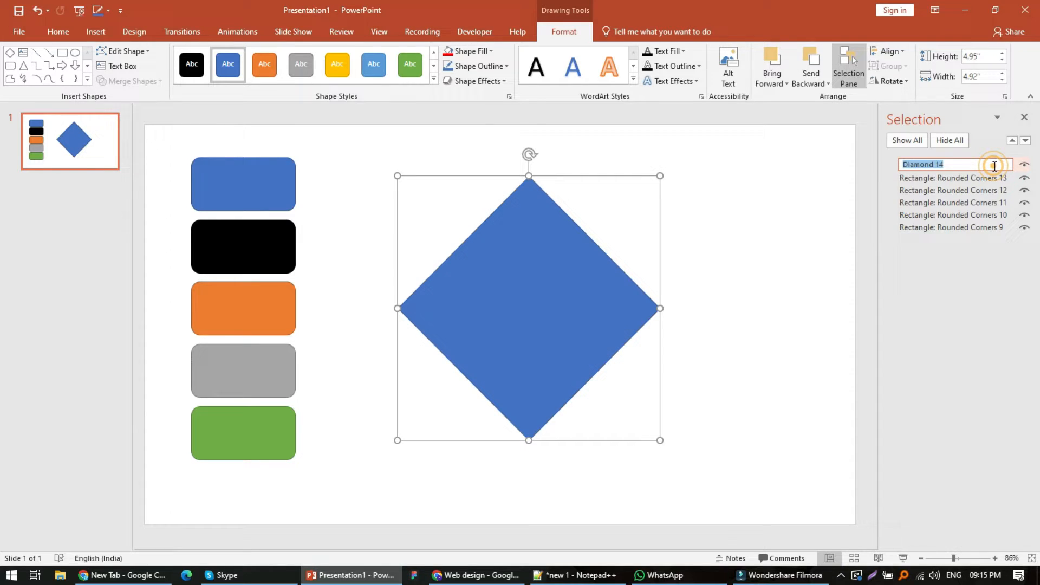
type("targetShape")
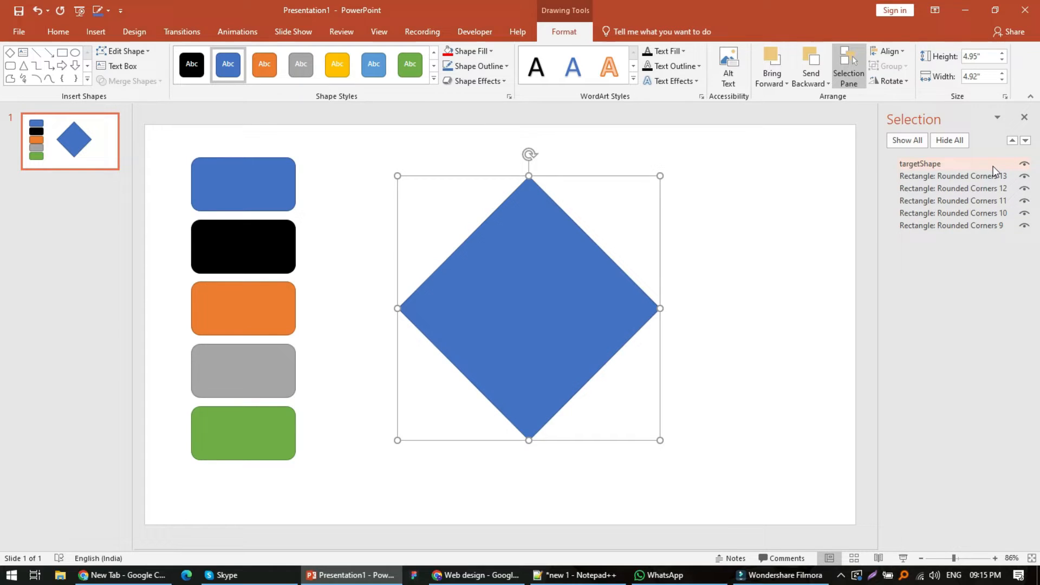
left_click(919, 163)
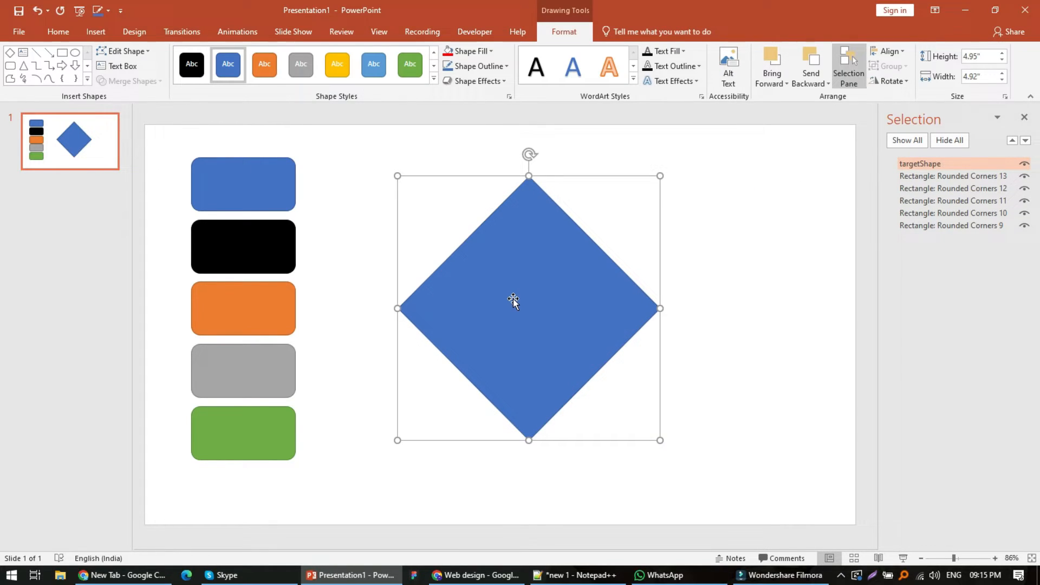
Copy the ShapeClickHandler macro code from Notepad++ and open PowerPoint's Visual Basic editor.
left_click(576, 574)
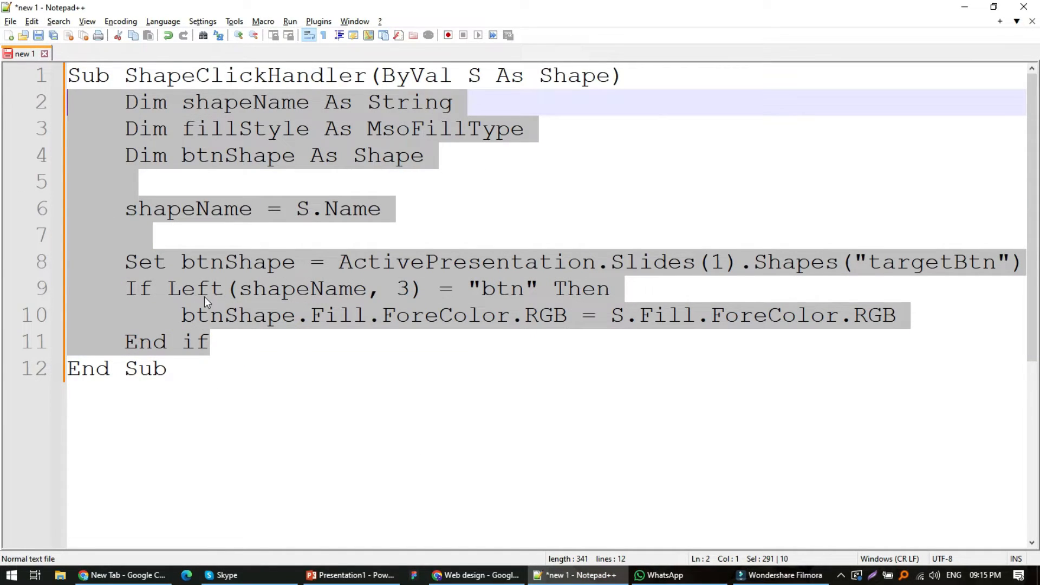
left_click(185, 208)
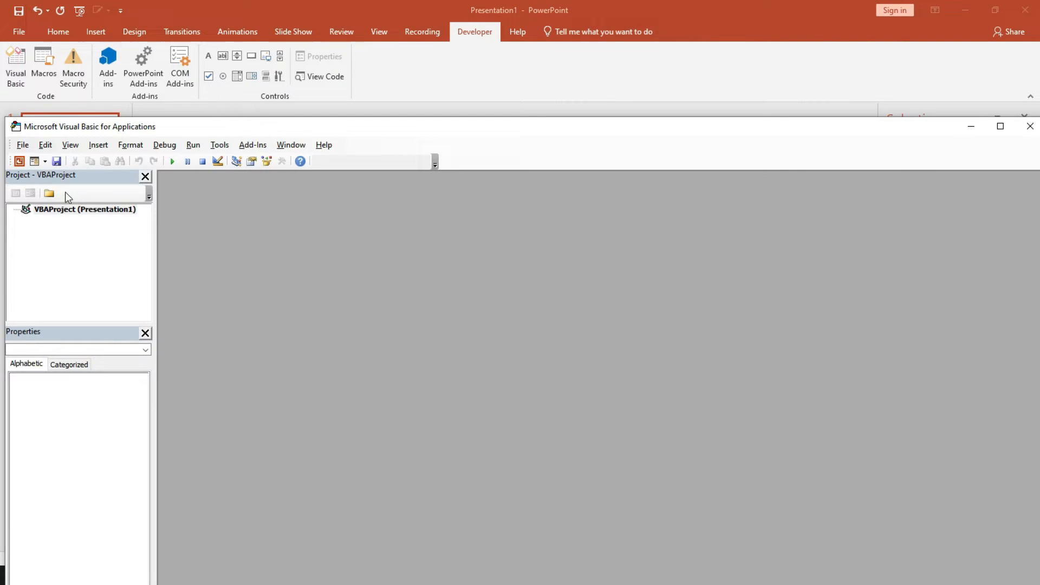
Add Module1 to the presentation's VBA project holding the ShapeClickHandler macro.
right_click(85, 209)
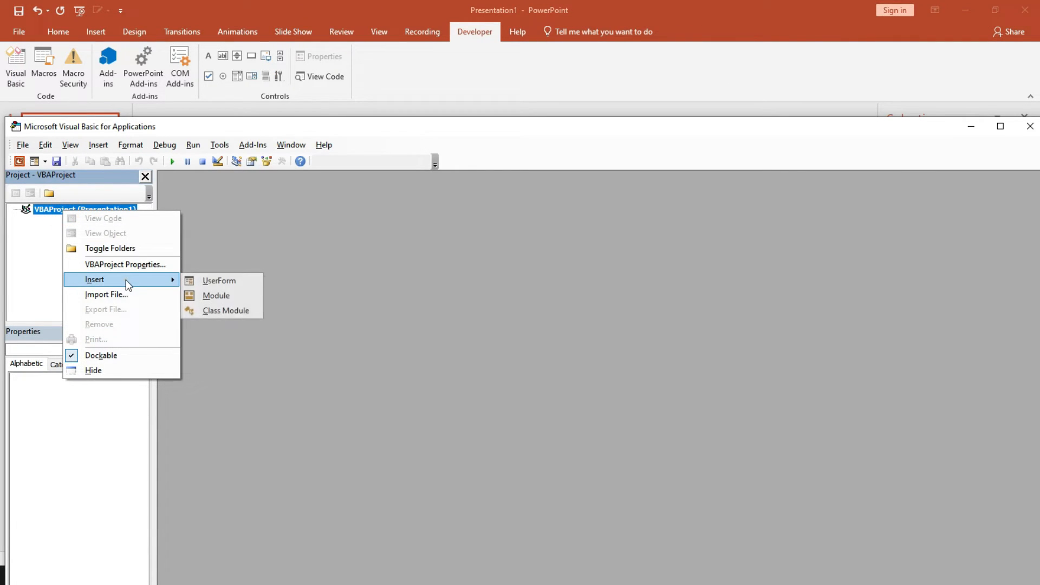
left_click(216, 296)
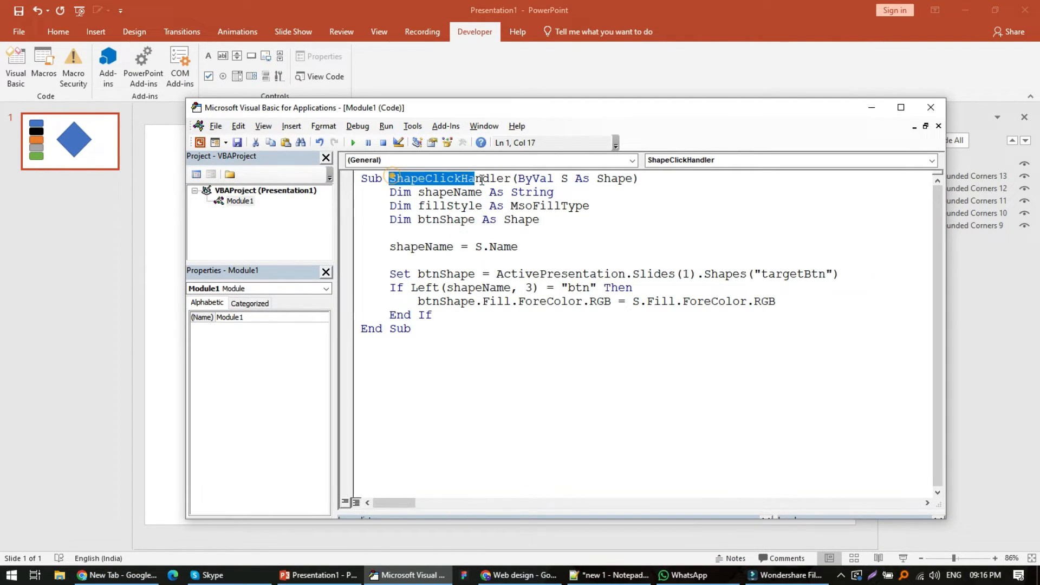
double_click(452, 178)
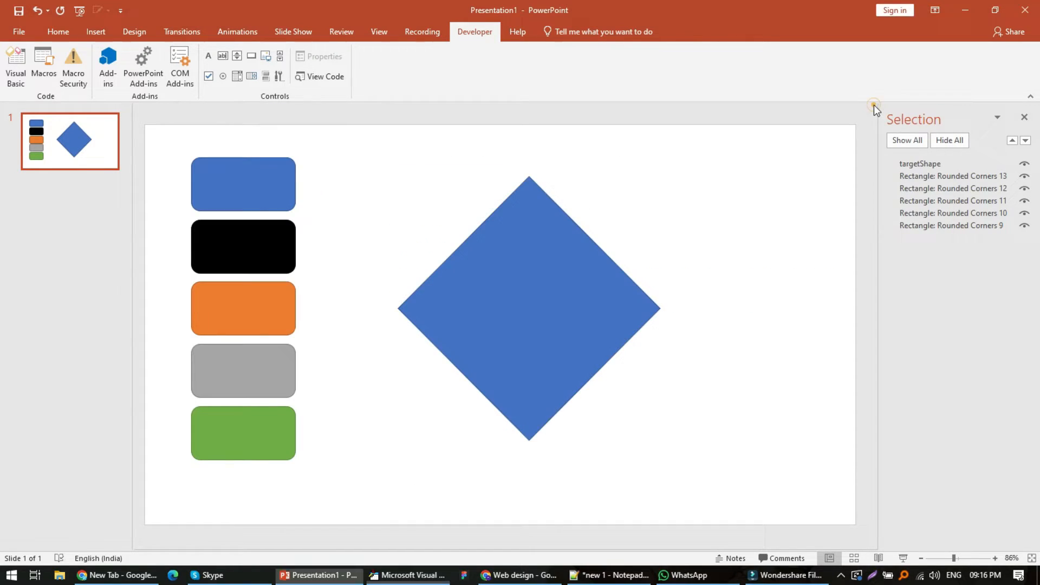
Set the blue rectangle to run the ShapeClickHandler macro on mouse click.
left_click(243, 184)
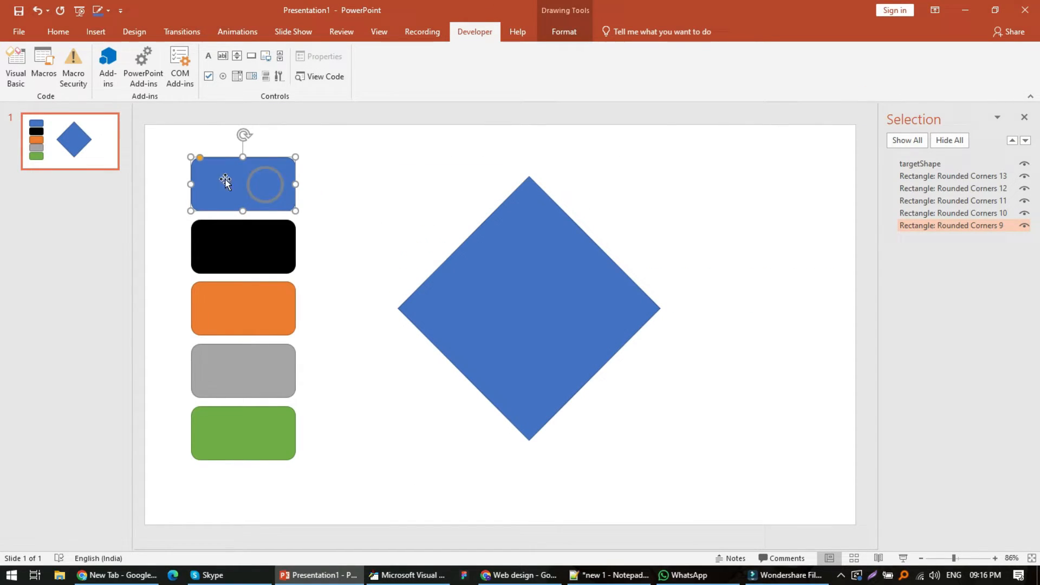
left_click(95, 32)
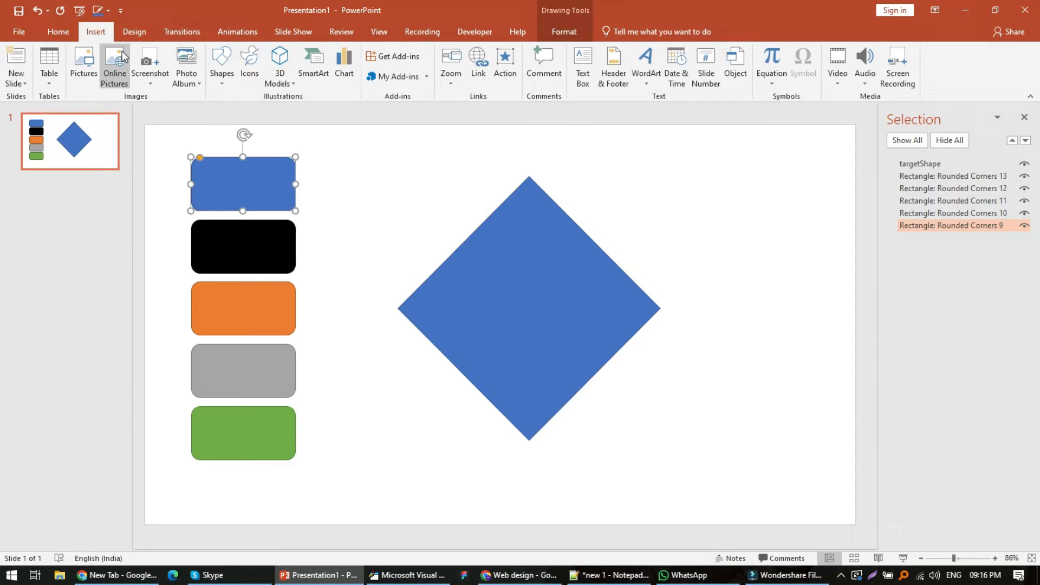
left_click(504, 63)
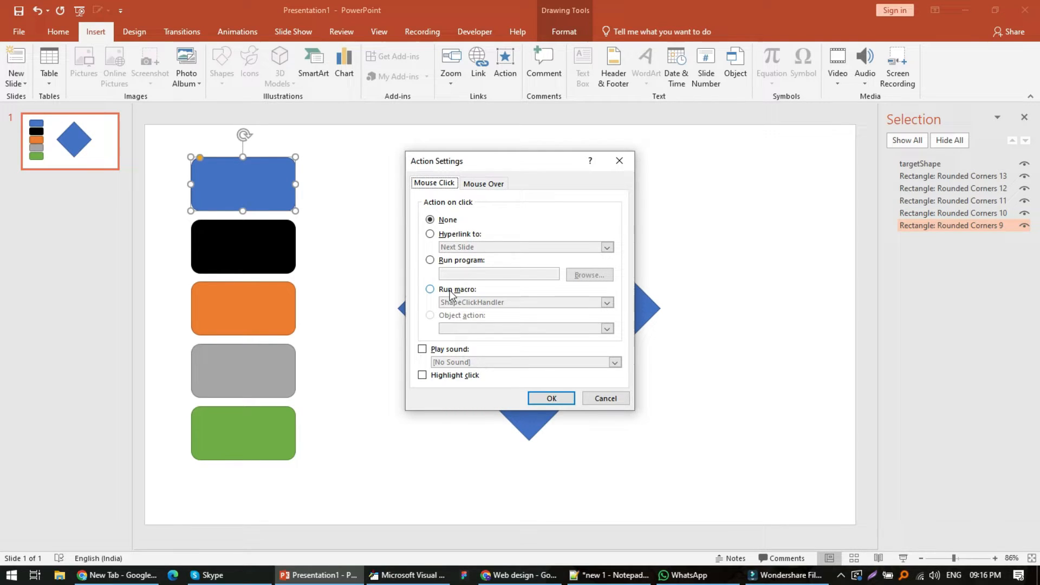
left_click(430, 289)
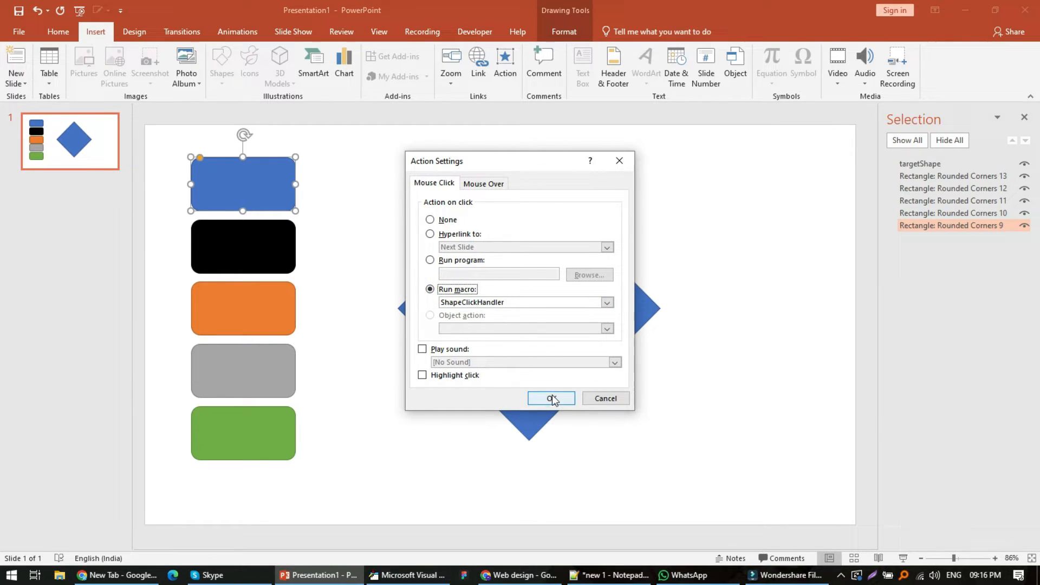
left_click(551, 398)
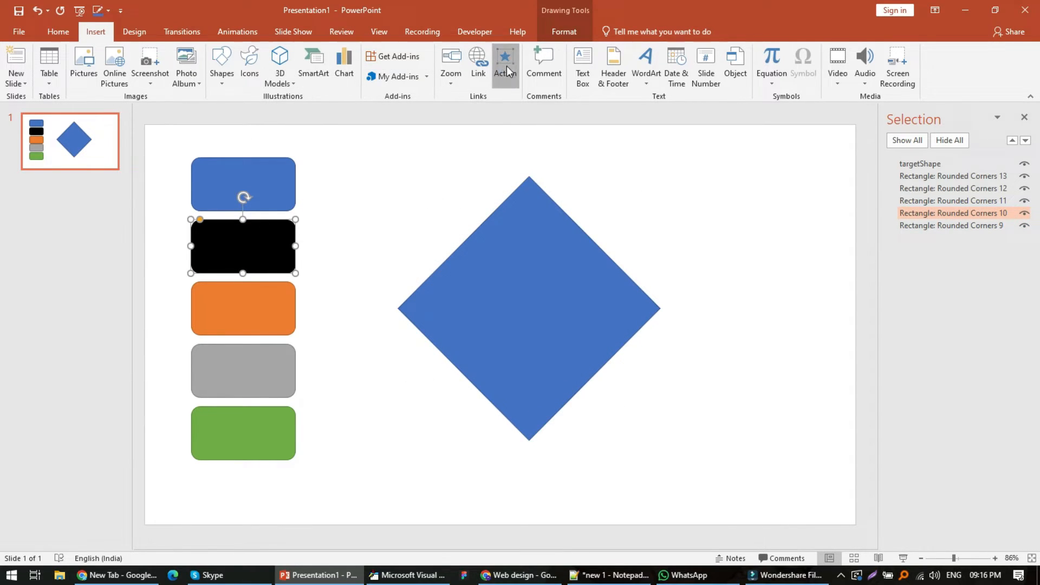
Give the black, orange, gray and green rectangles the same ShapeClickHandler click action.
left_click(505, 65)
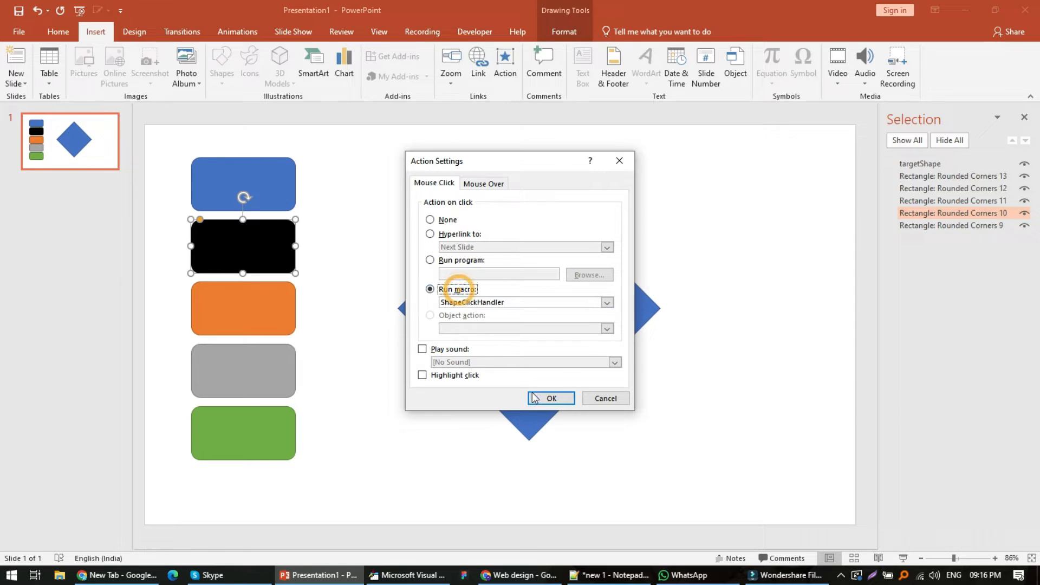
left_click(550, 399)
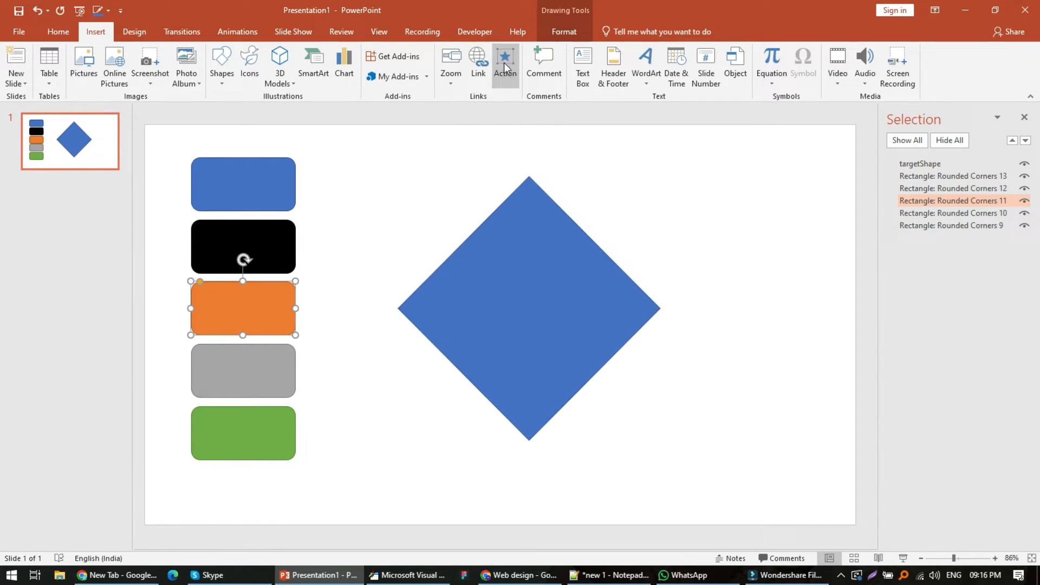
left_click(505, 63)
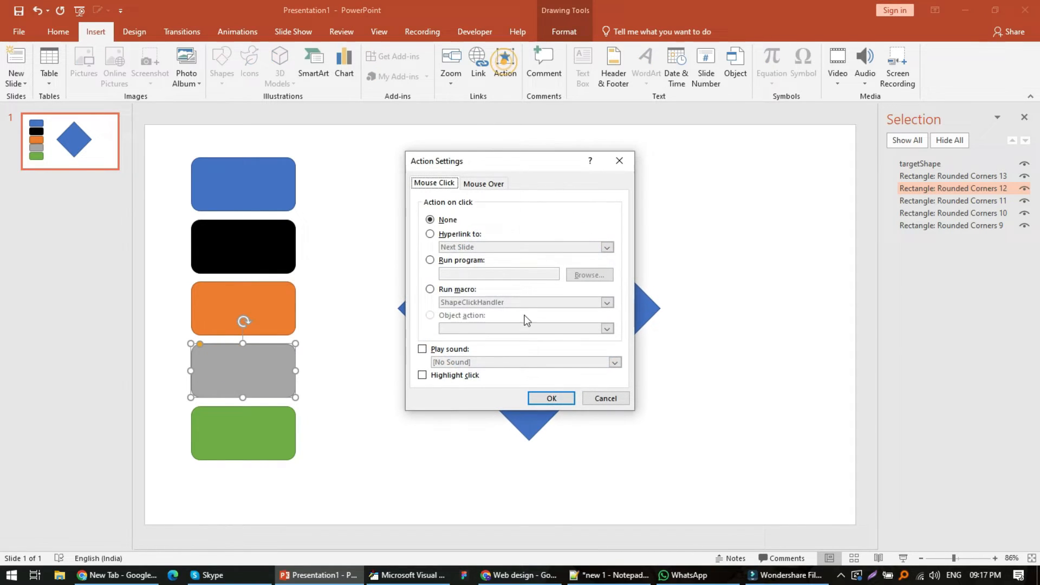
left_click(550, 398)
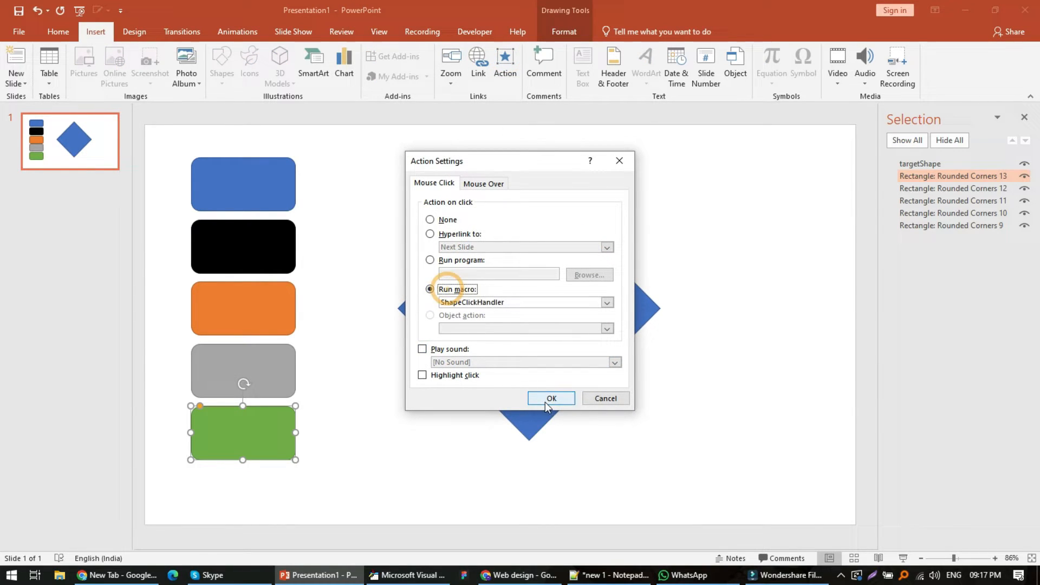
left_click(551, 398)
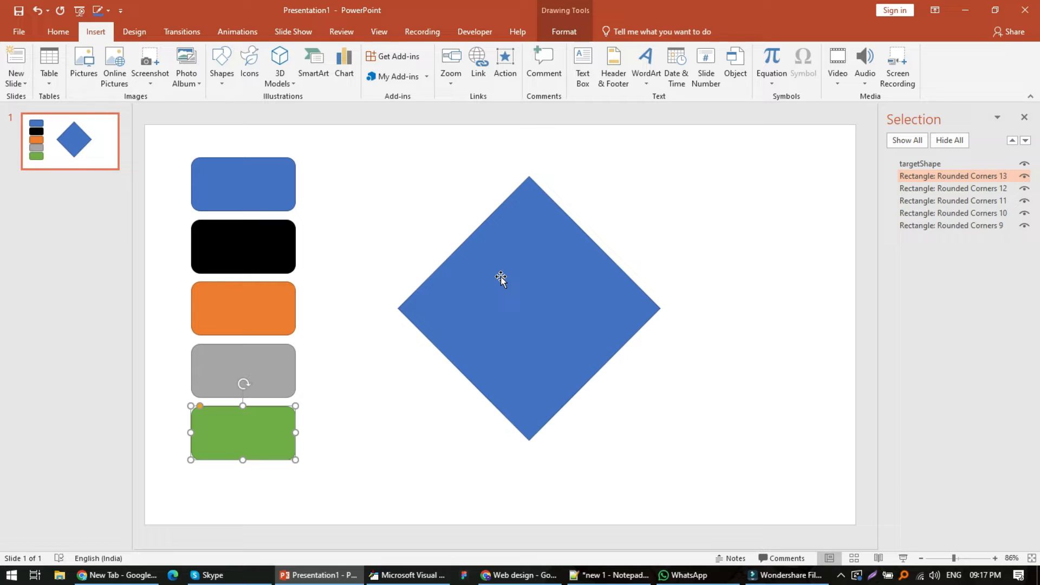
mouse_move(335, 376)
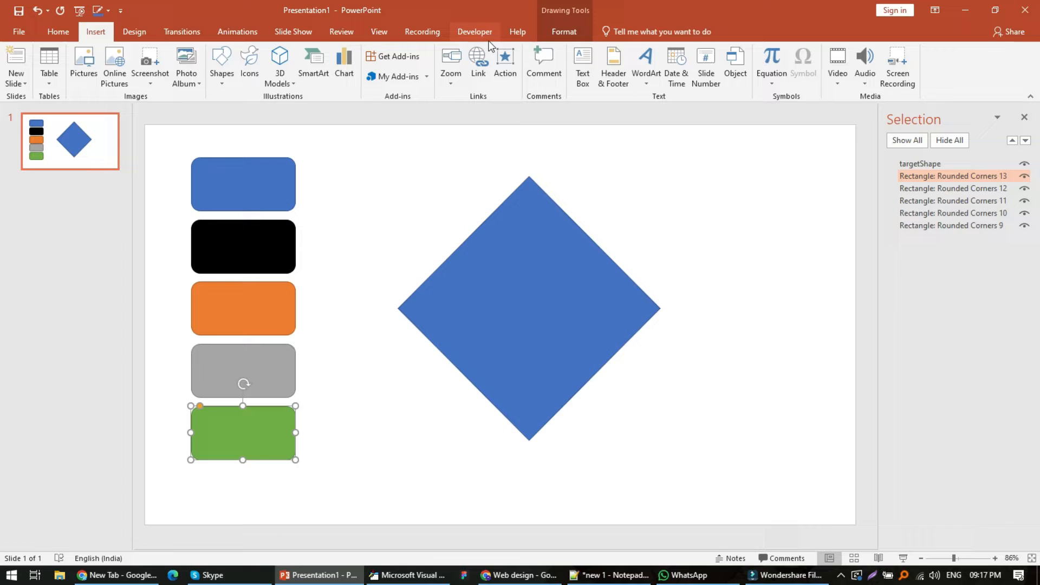
Reopen the VBA editor from Developer > Visual Basic to view Module1.
left_click(475, 31)
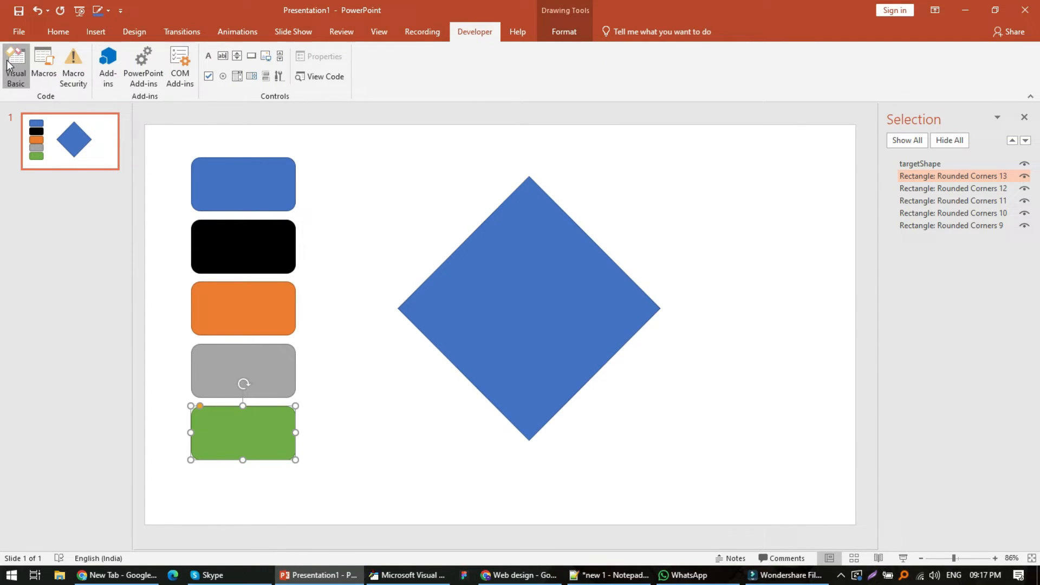
left_click(15, 66)
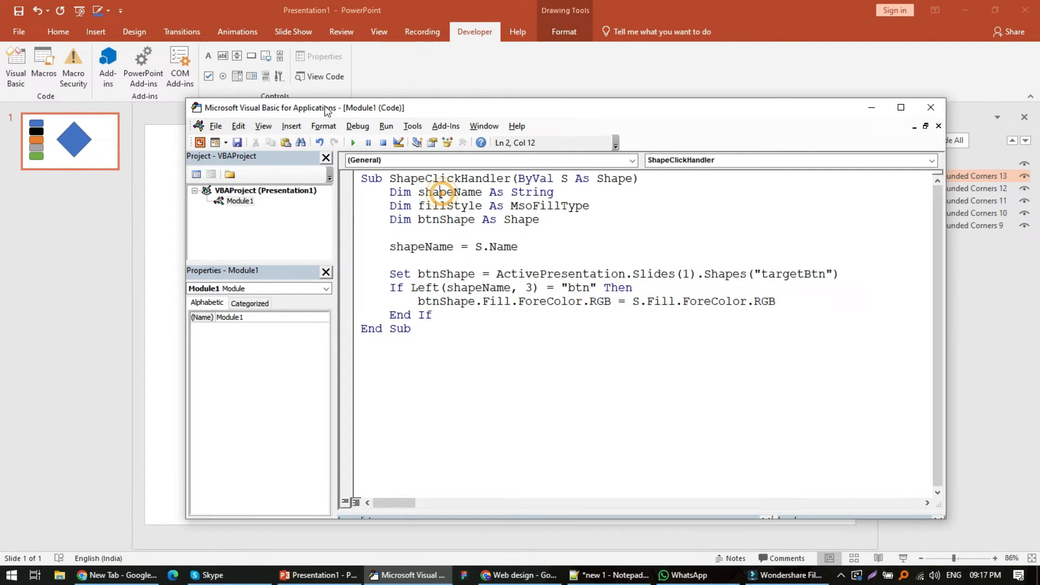
Replace targetBtn with targetShape in the macro's Shapes(...) line.
left_click_drag(325, 108, 332, 154)
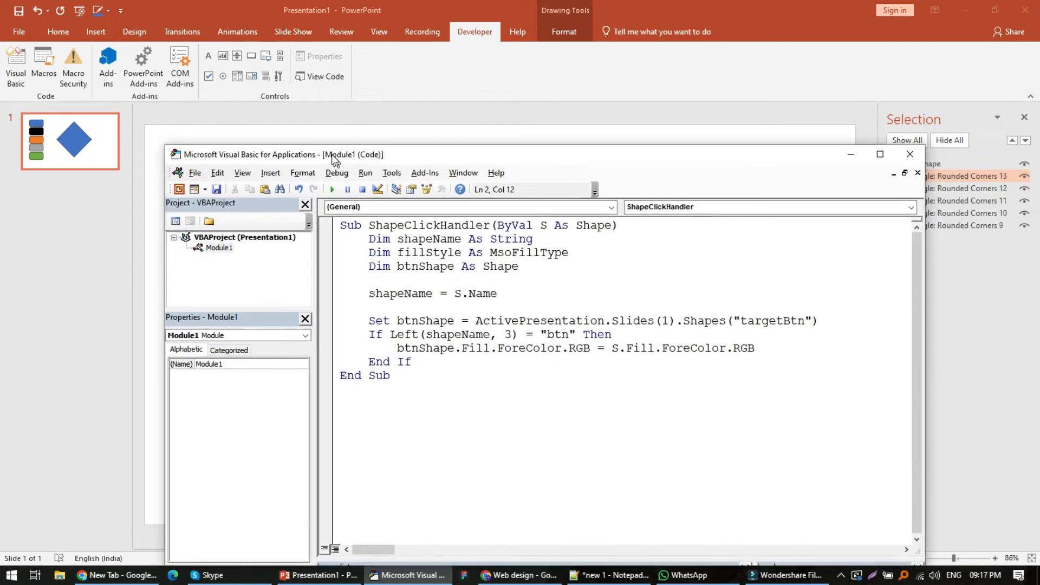
double_click(763, 307)
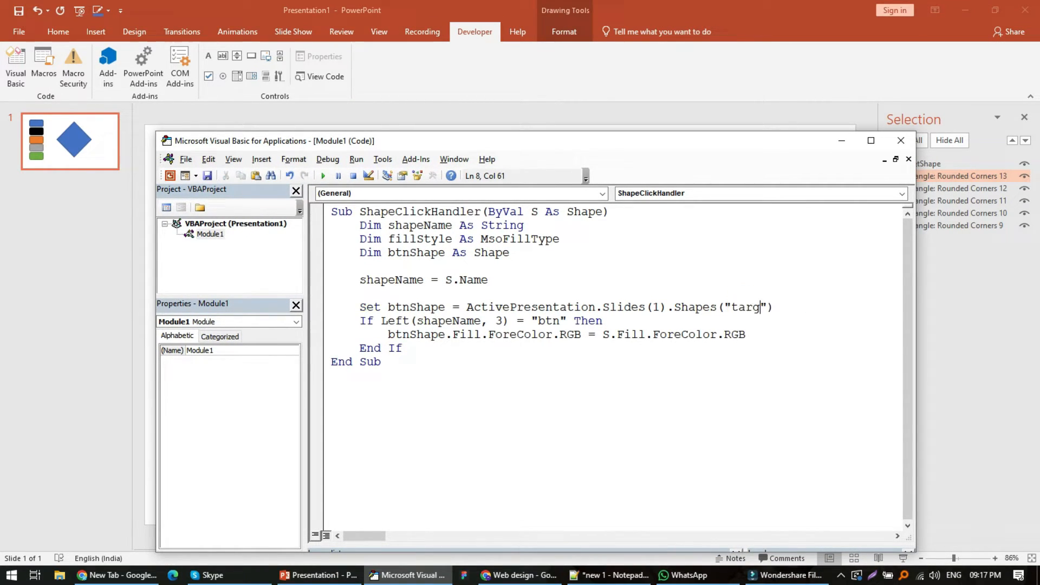
type("etShape")
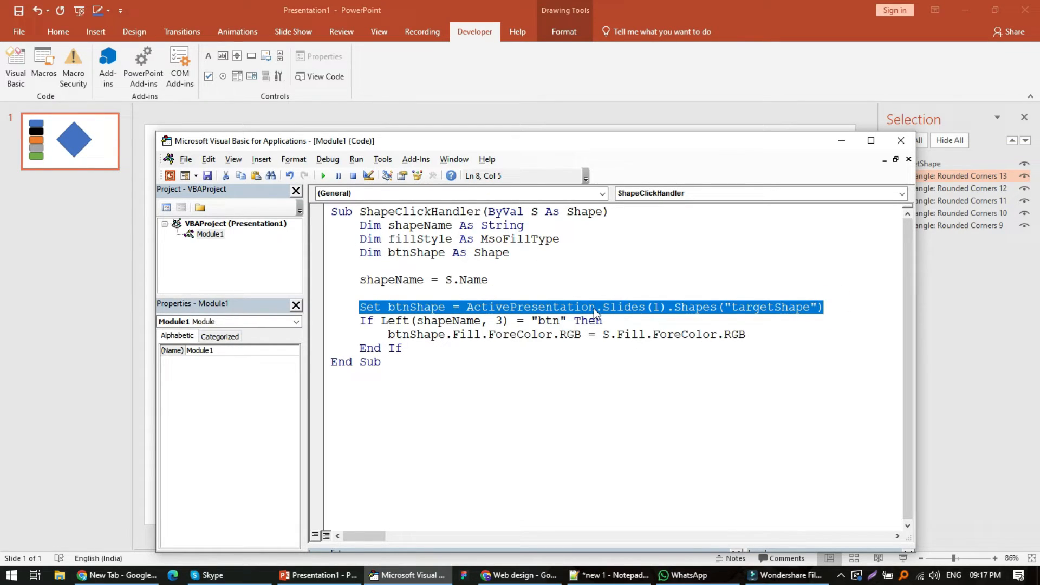
mouse_move(611, 312)
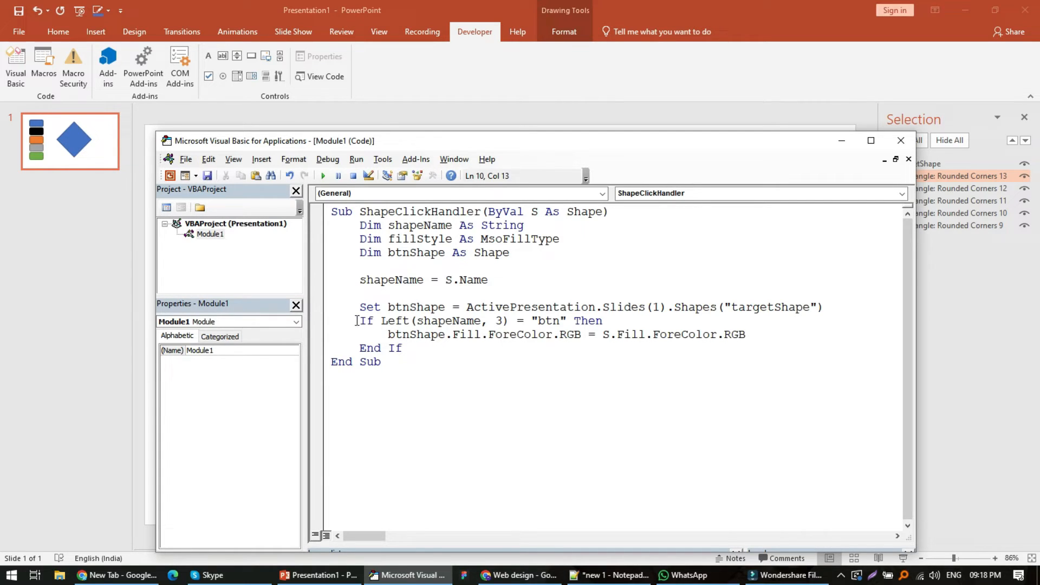
Delete the If Left(shapeName, 3) = "btn" check, keeping the ForeColor.RGB fill line.
triple_click(478, 322)
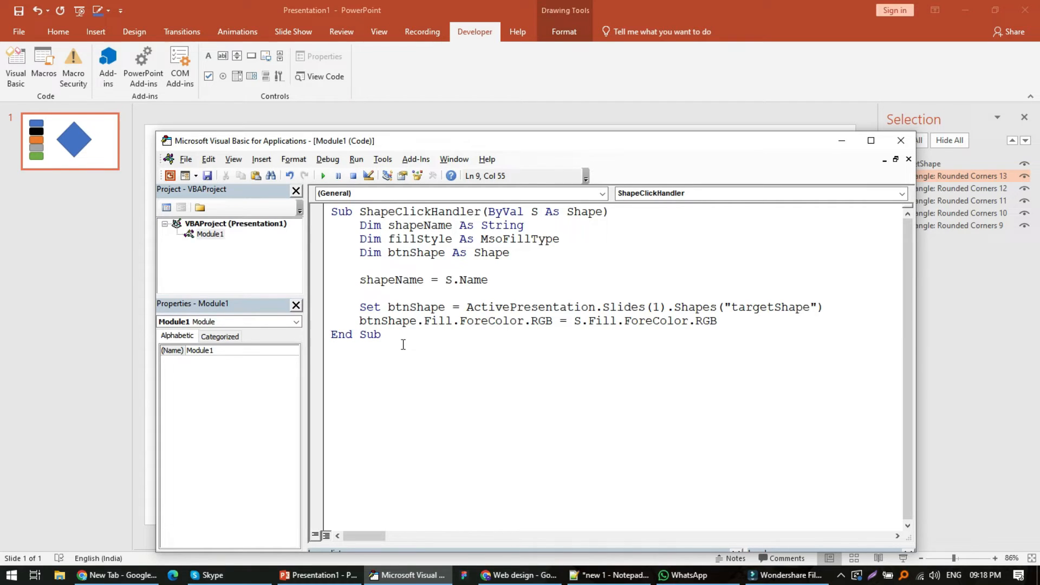
double_click(416, 306)
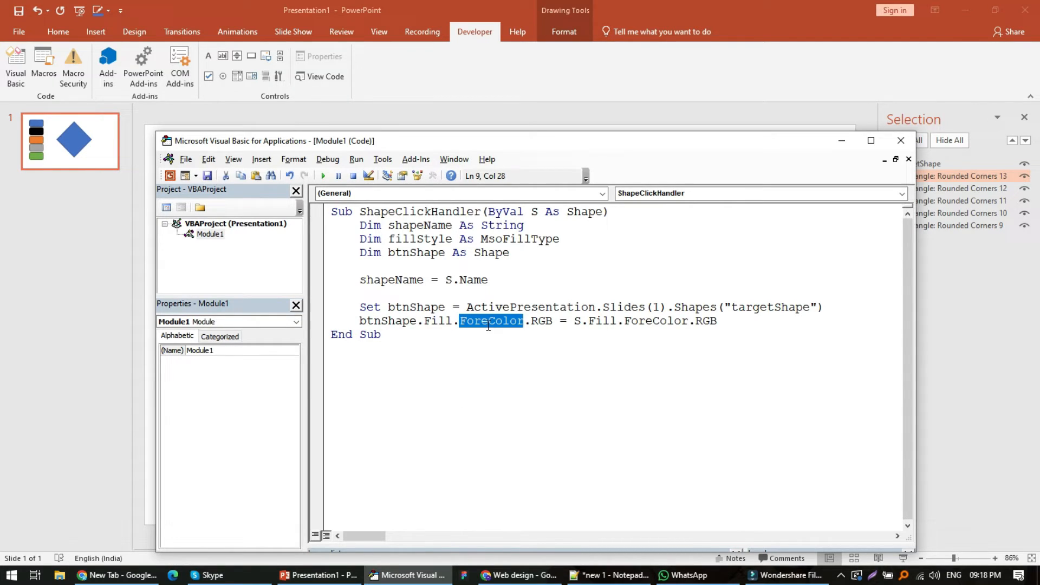
double_click(541, 320)
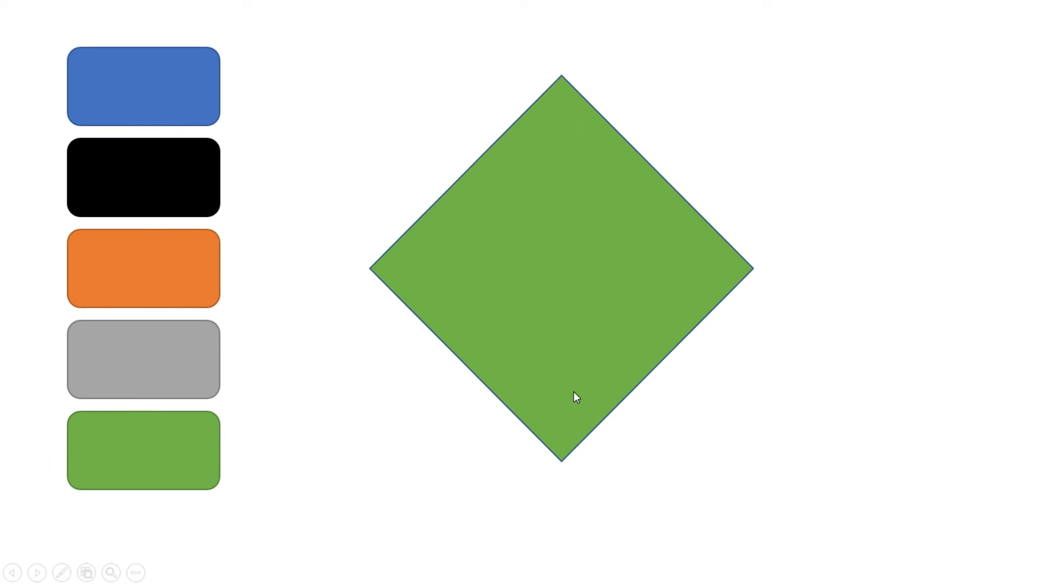
Exit the slide show with Esc once the diamond has turned green.
key("Escape")
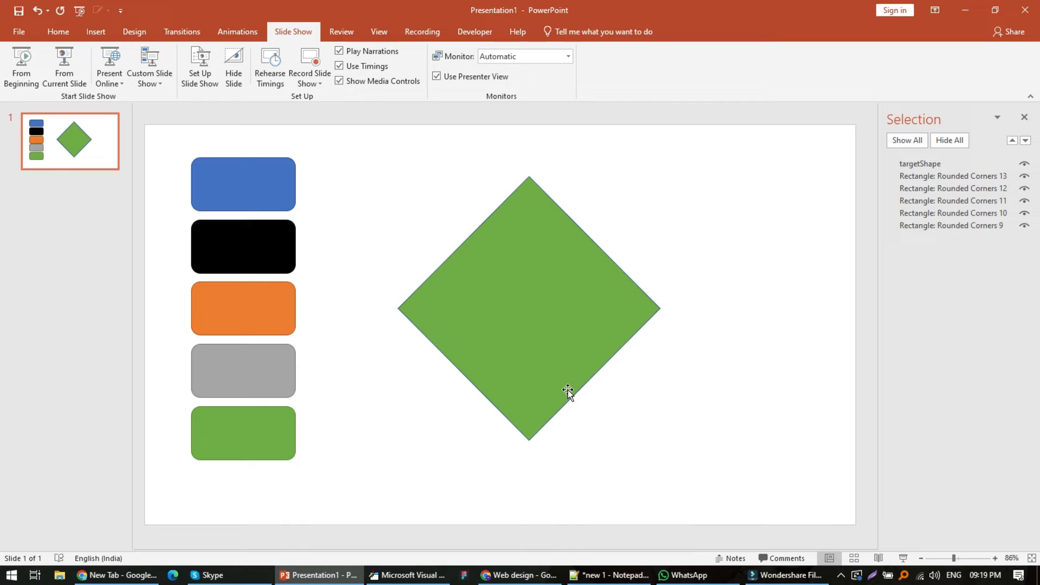
mouse_move(309, 203)
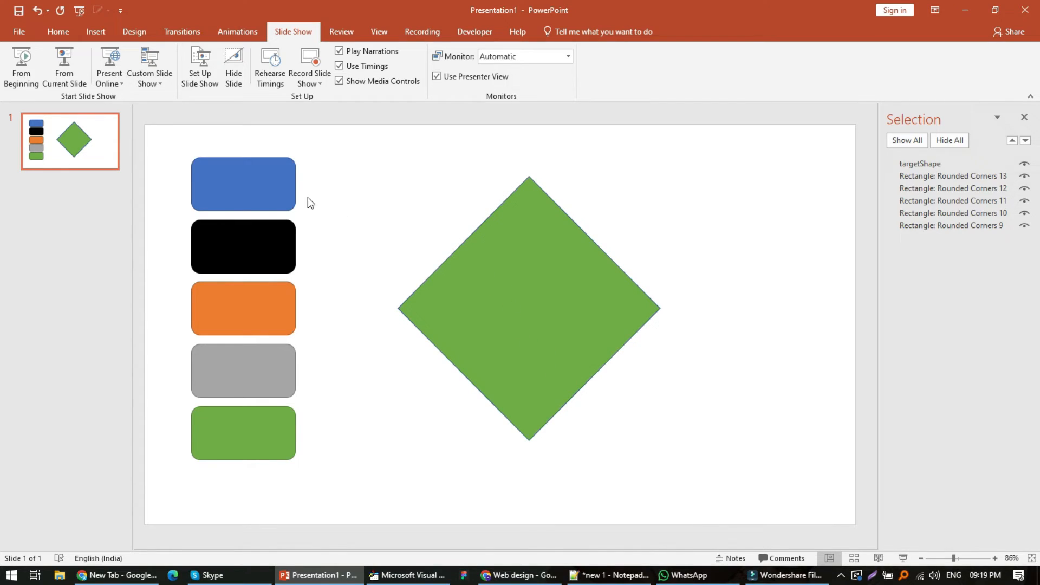
Switch the blue rectangle's ShapeClickHandler action from mouse click to mouse over.
left_click(243, 184)
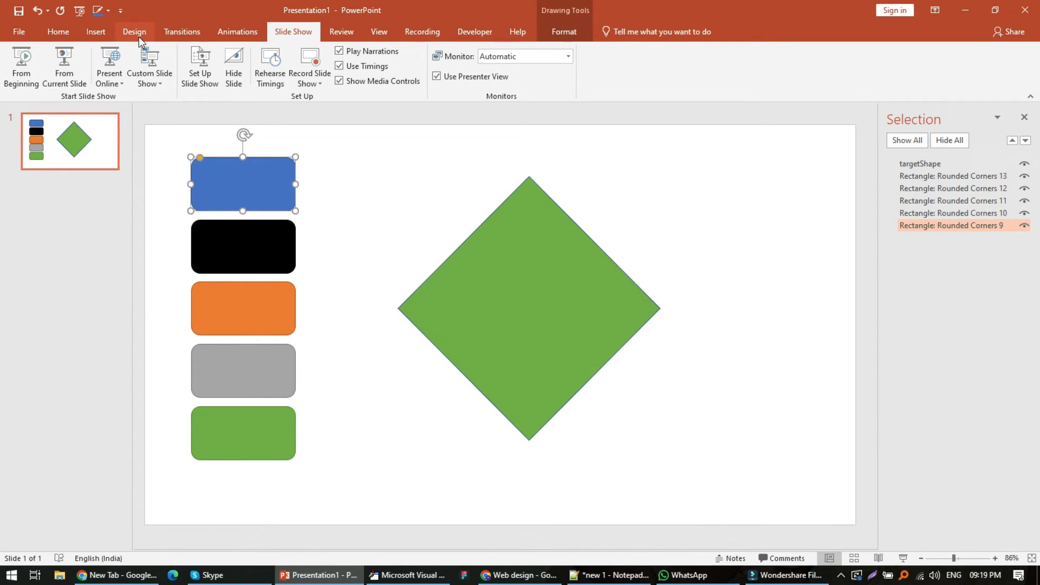
left_click(95, 31)
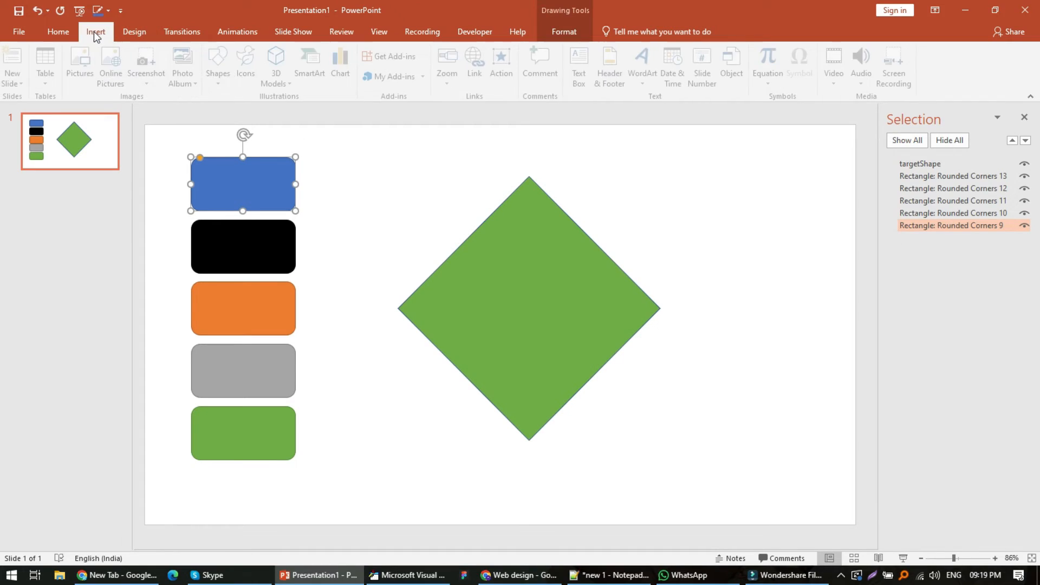
left_click(503, 62)
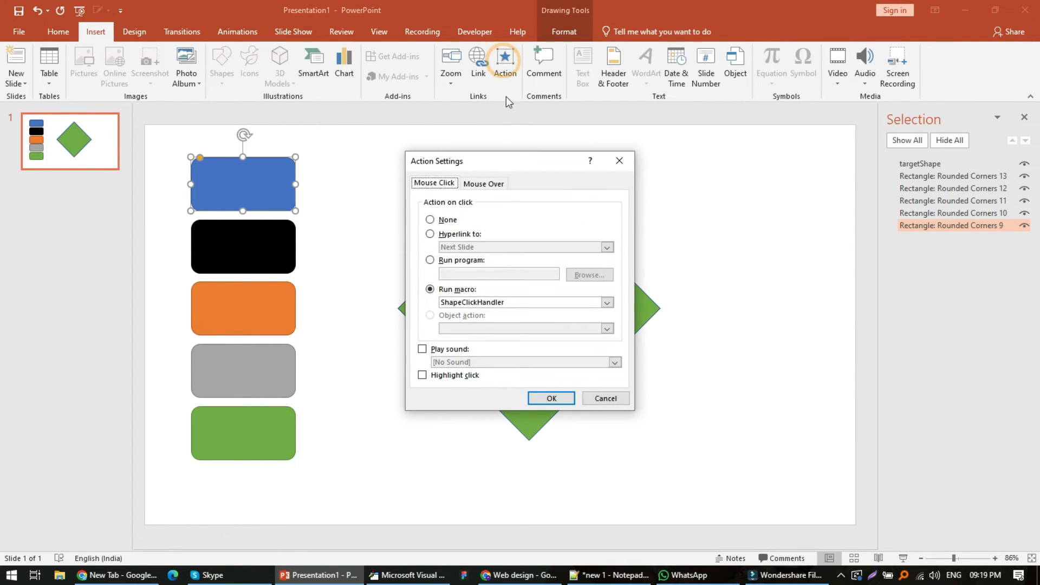
left_click(430, 220)
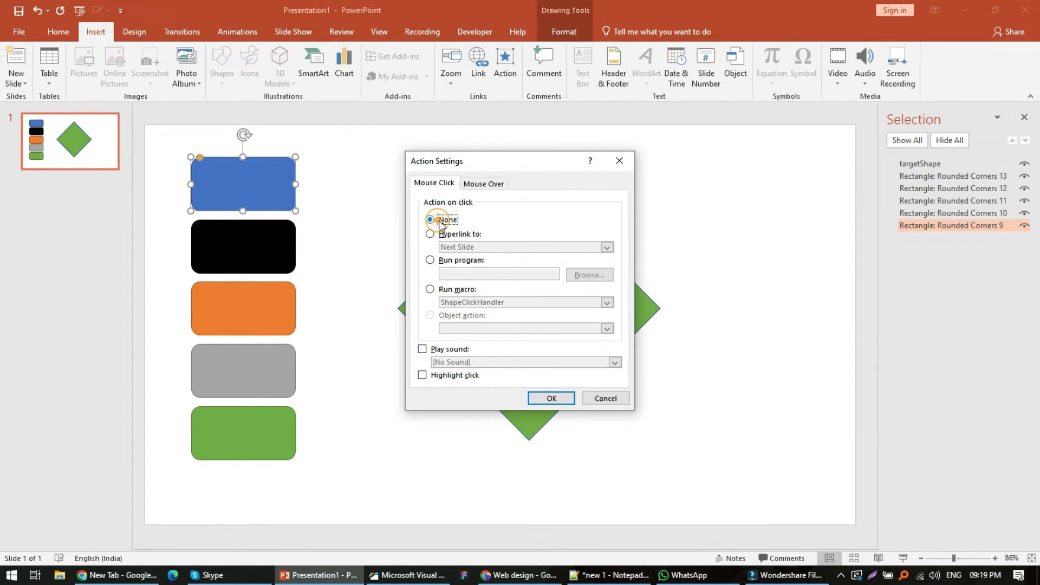
left_click(484, 183)
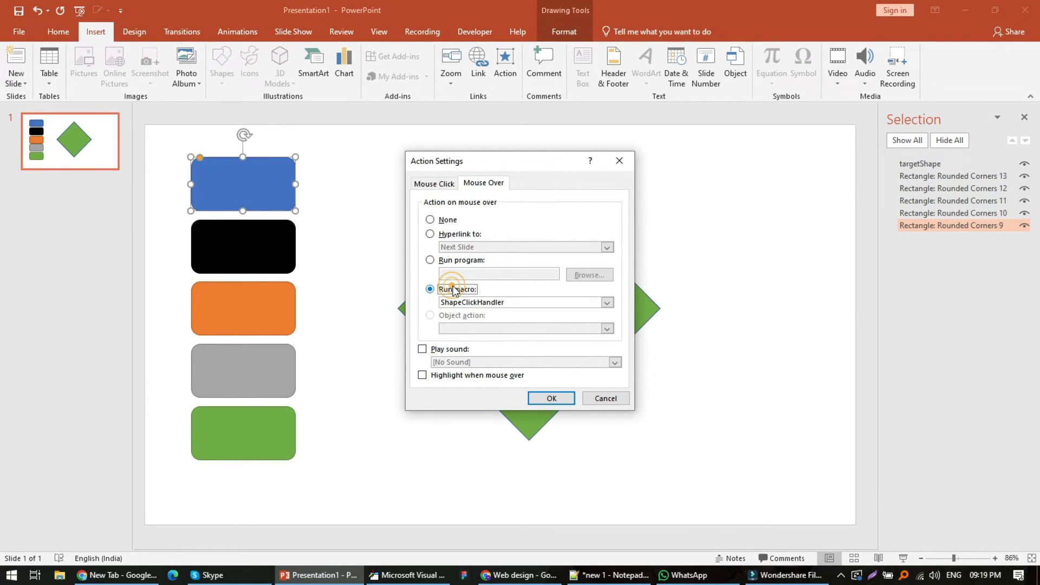
left_click(550, 398)
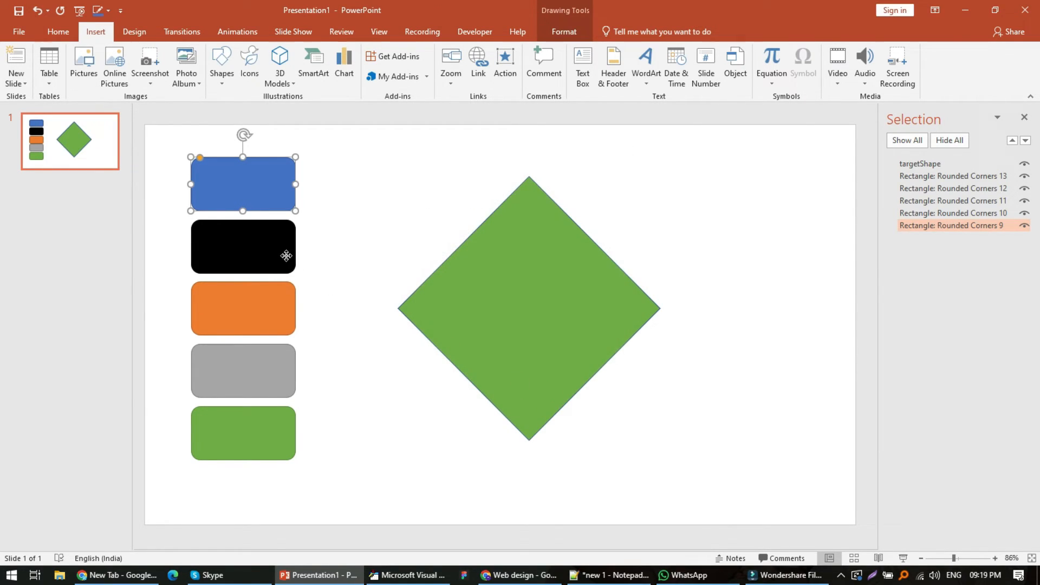
Clear the black rectangle's click action and set ShapeClickHandler to run on mouse over.
left_click(505, 63)
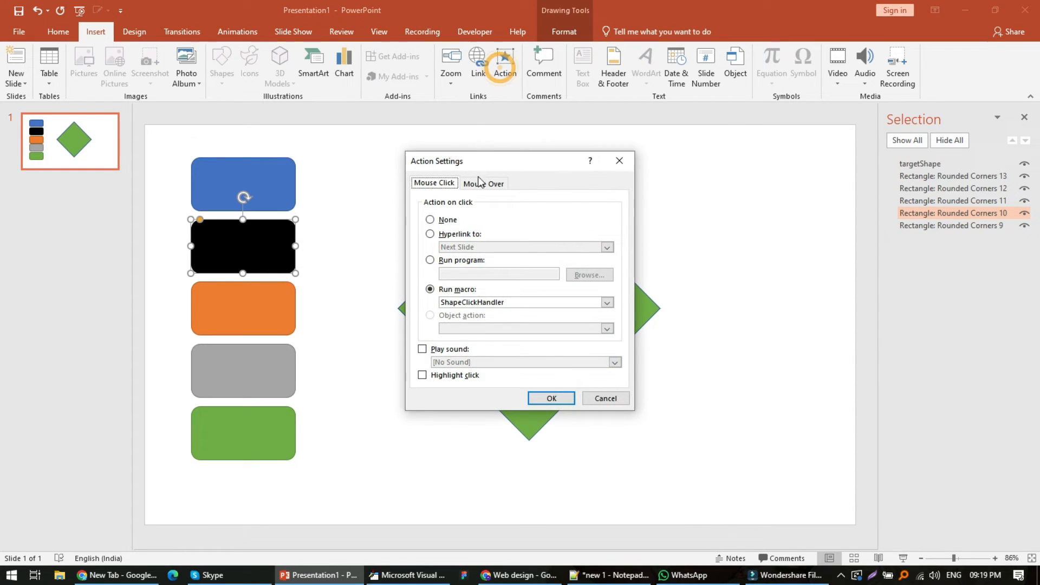
left_click(430, 220)
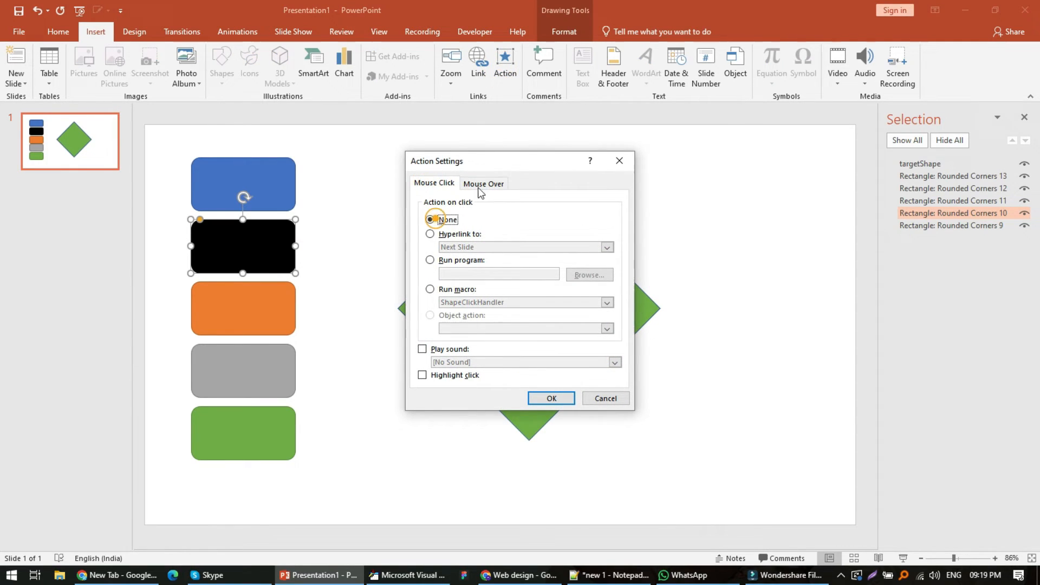
left_click(484, 183)
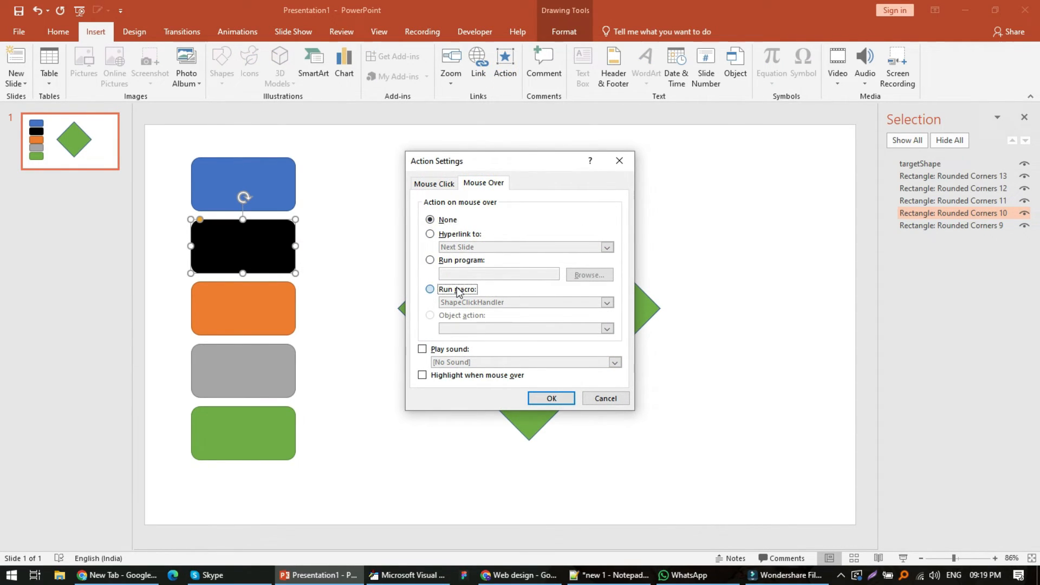
left_click(550, 399)
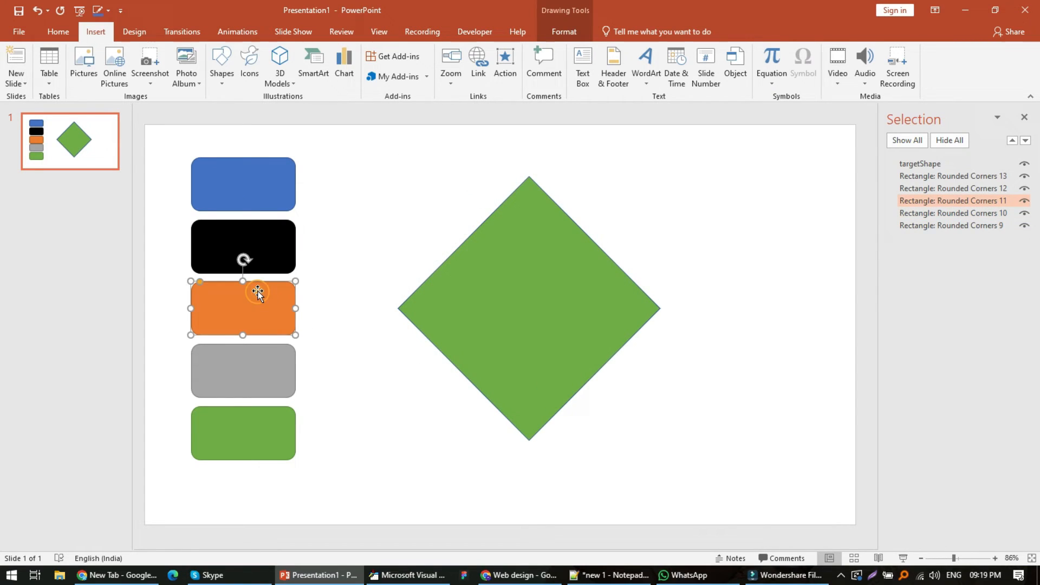
Give the orange, grey and green rectangles a Mouse Over action that runs ShapeClickHandler.
left_click(504, 60)
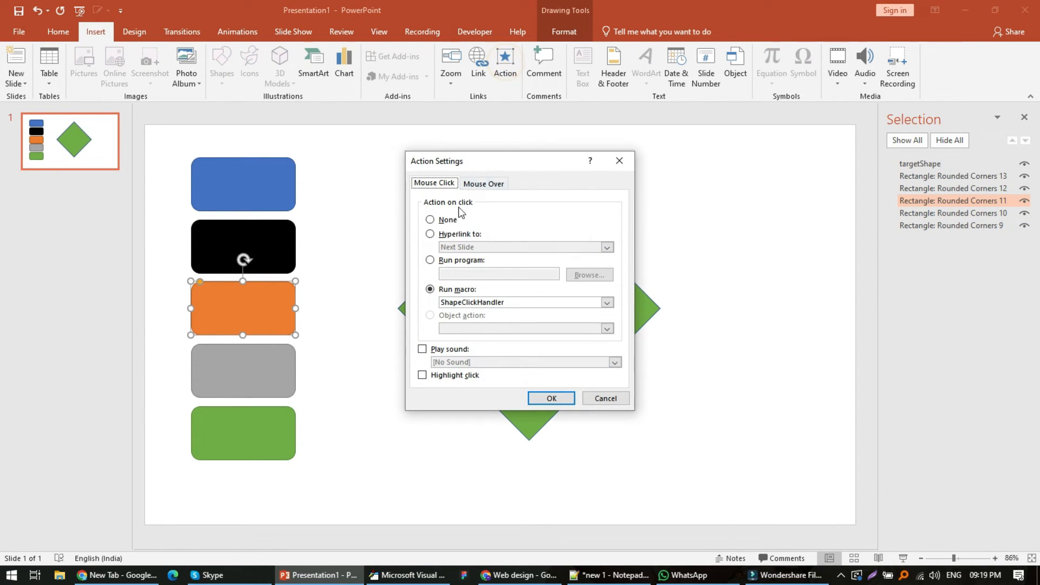
left_click(483, 183)
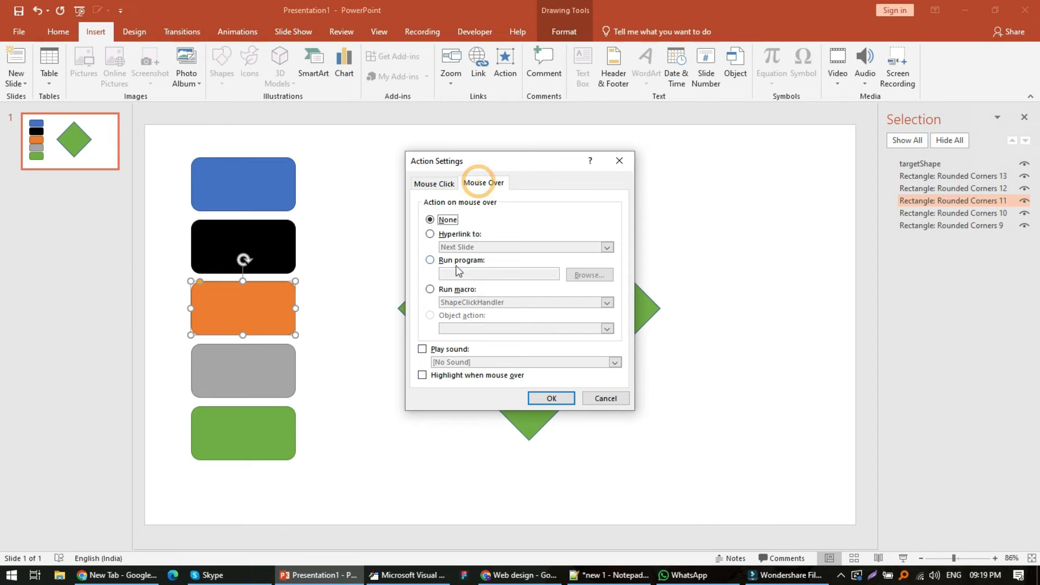
left_click(551, 398)
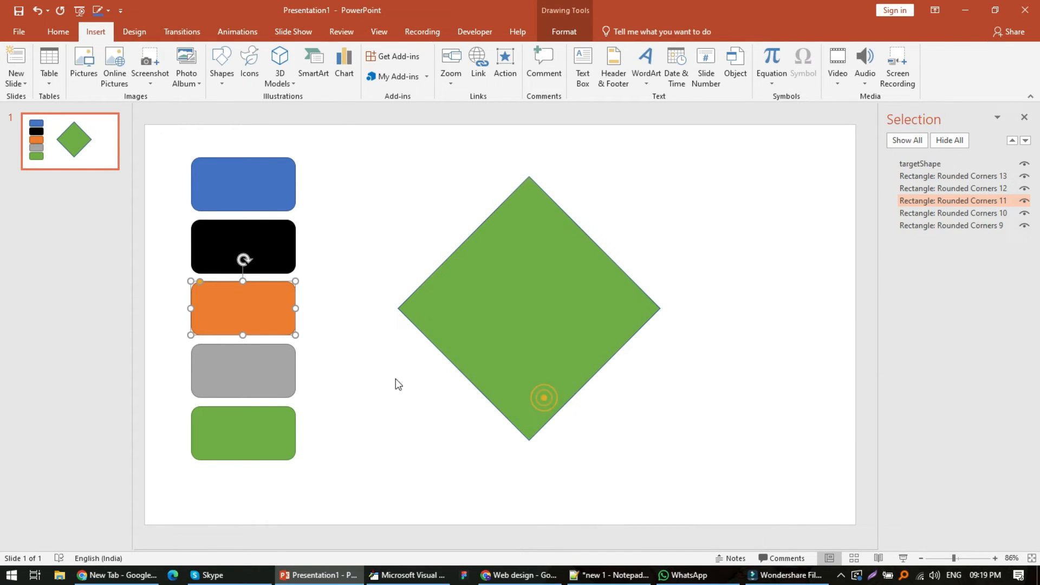
left_click(505, 63)
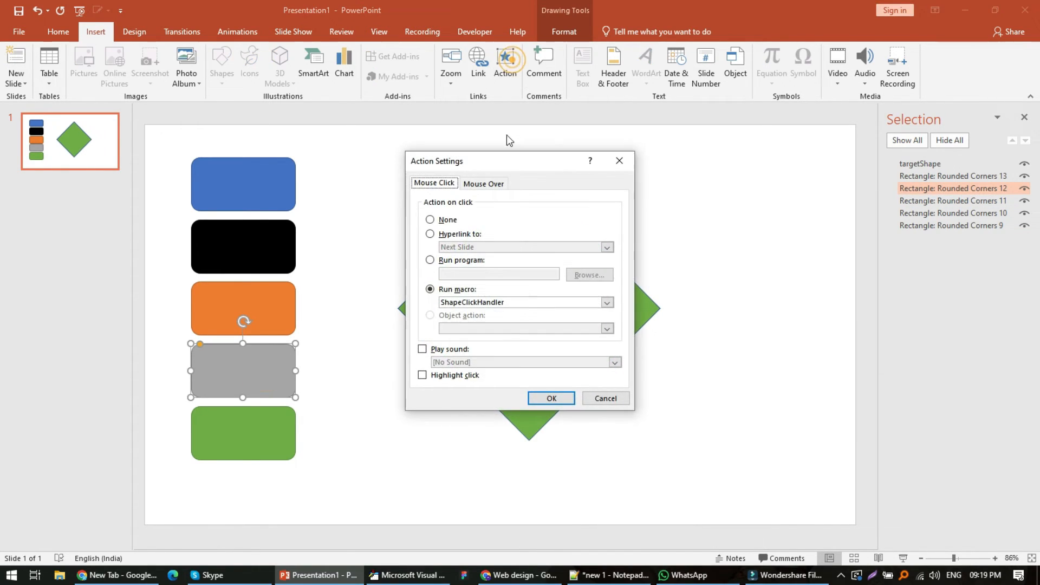
left_click(484, 183)
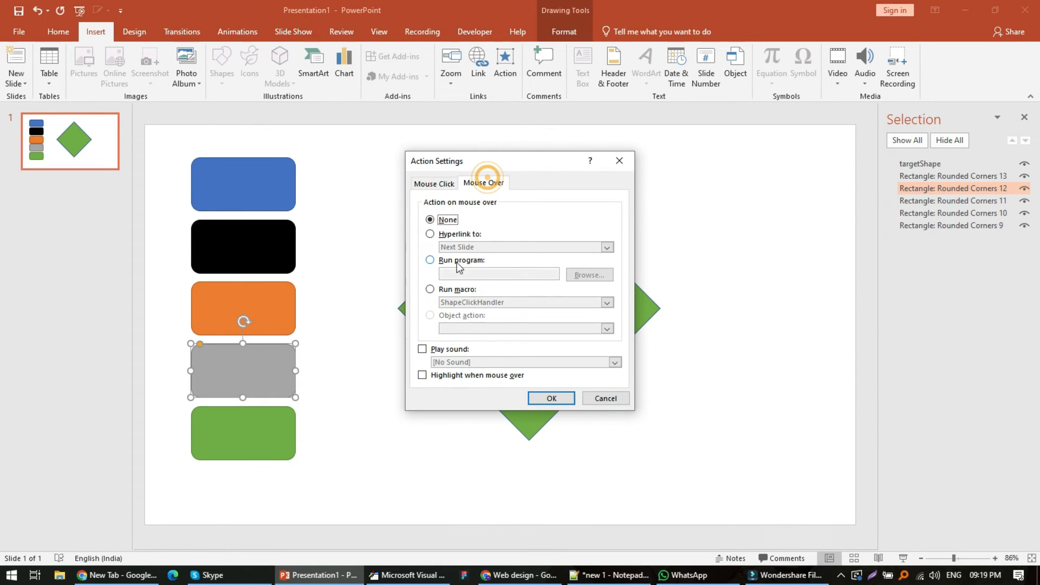
left_click(430, 290)
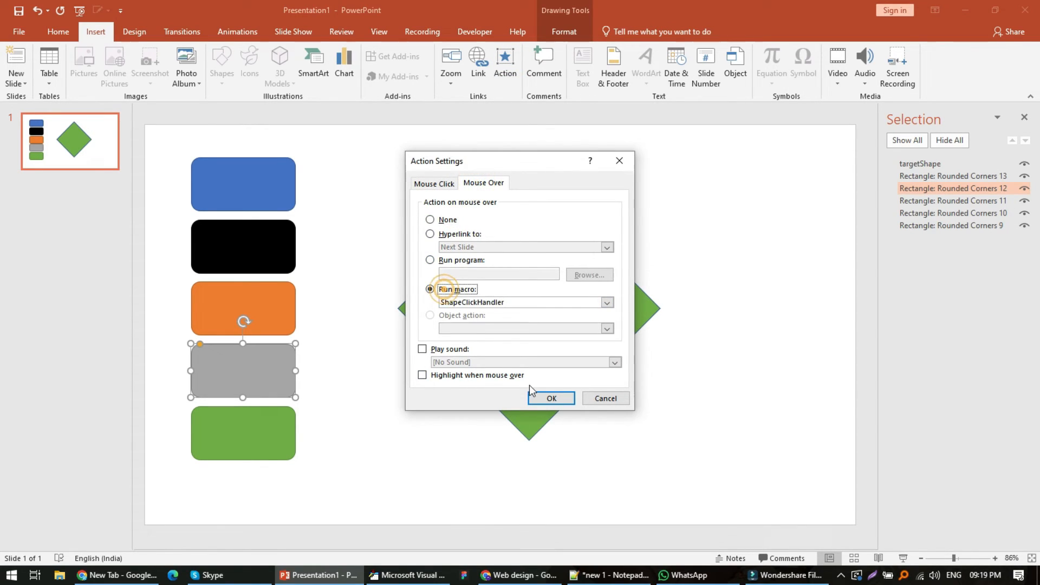
left_click(550, 399)
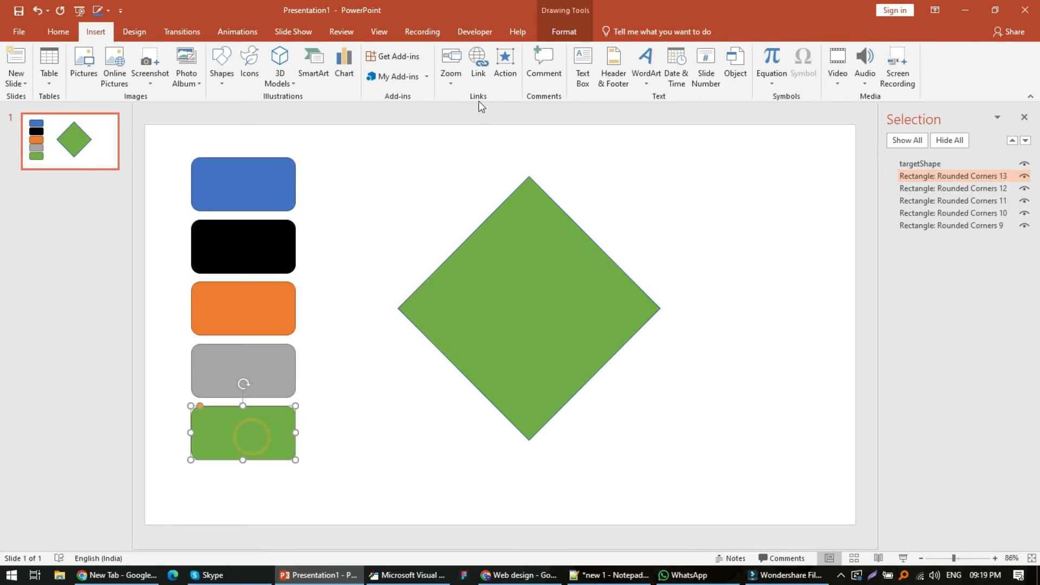
left_click(505, 63)
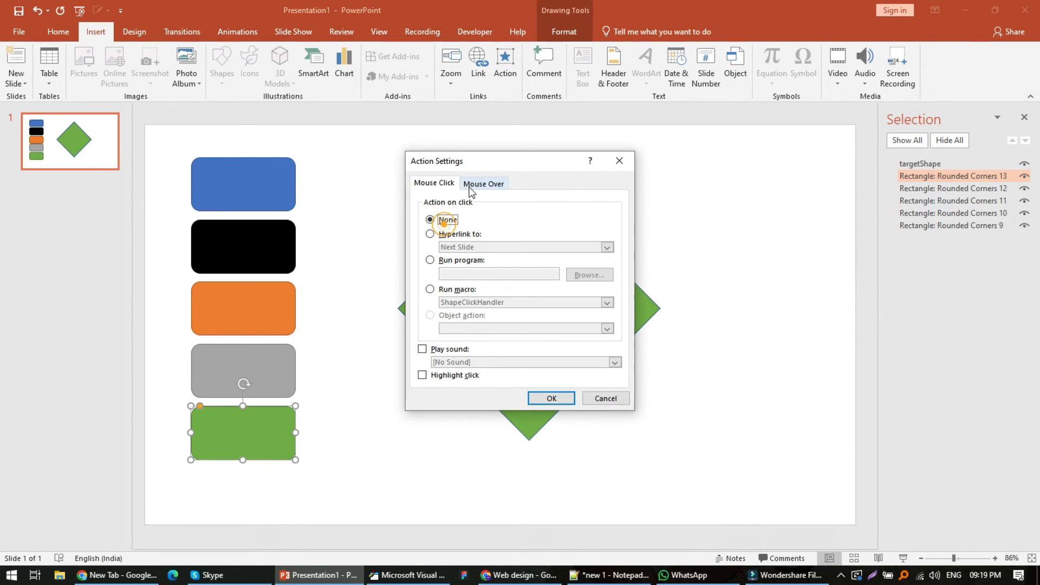
left_click(484, 184)
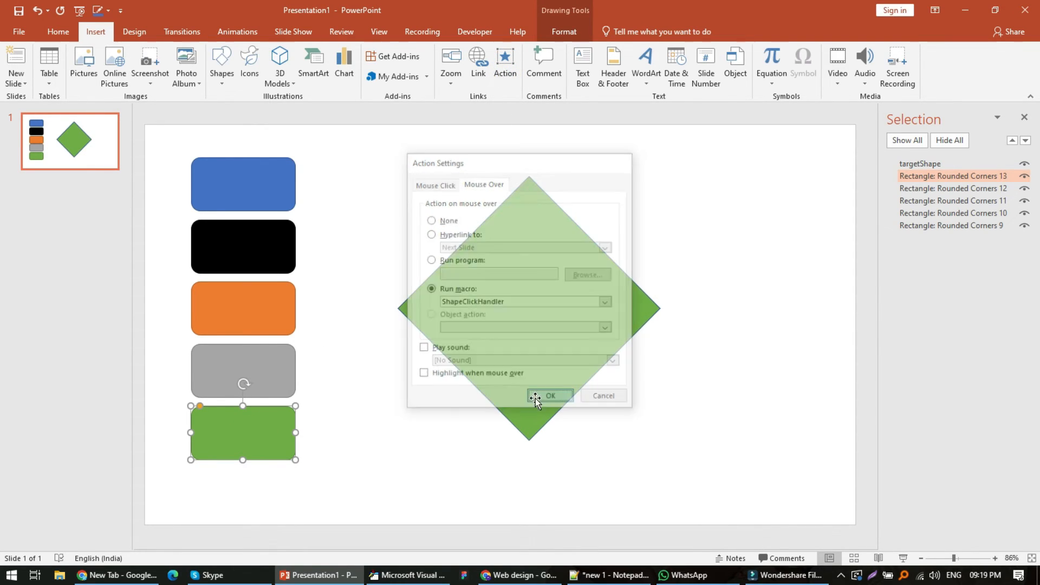
left_click(549, 396)
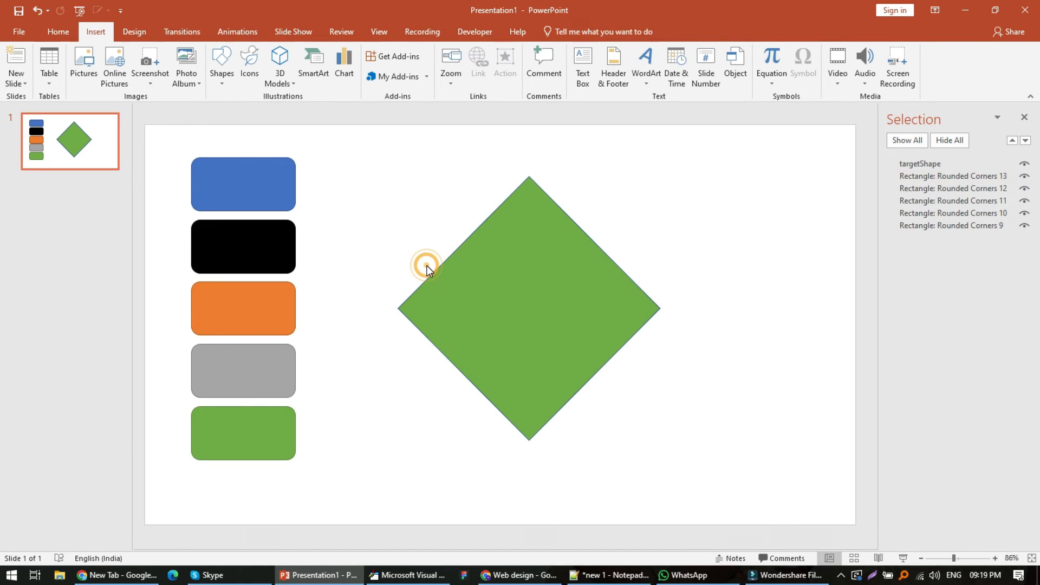